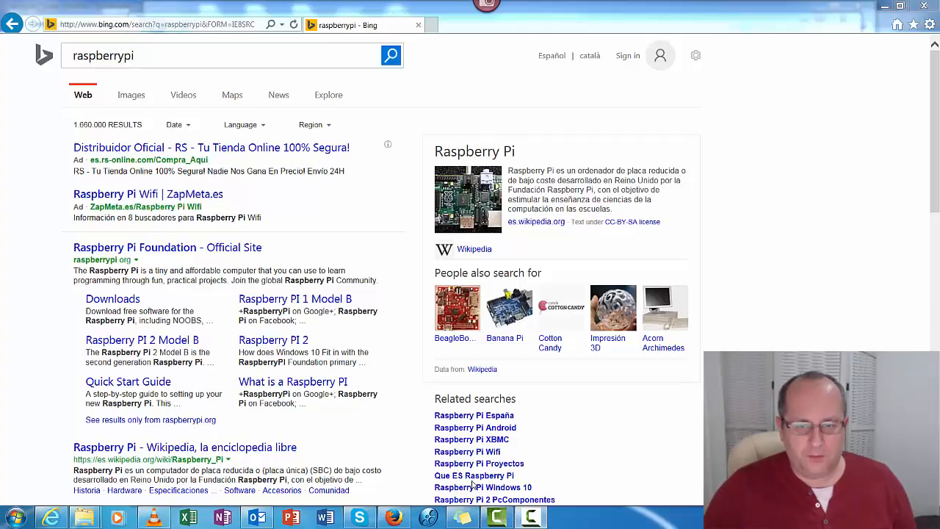
mouse_move(167, 246)
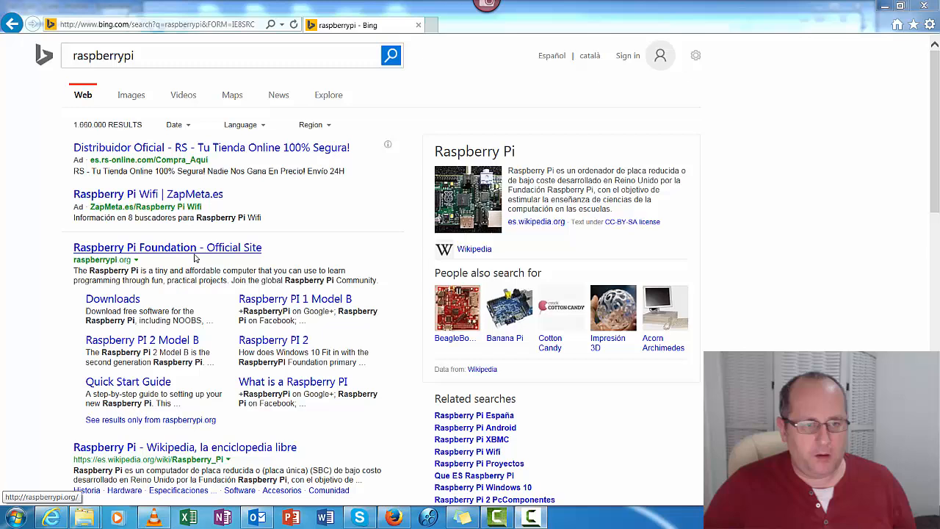
Open the 'Raspberry Pi Foundation - Official Site' result from the Bing raspberrypi search
left_click(166, 247)
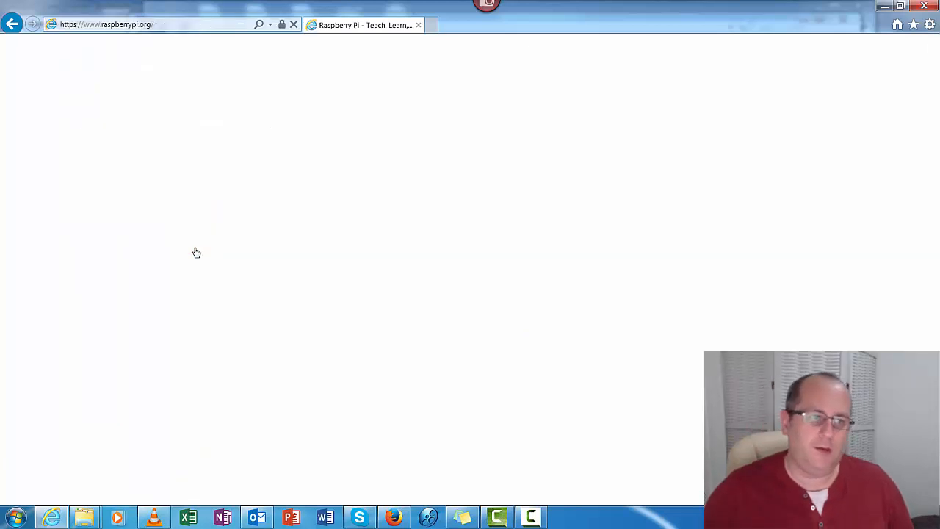
mouse_move(125, 153)
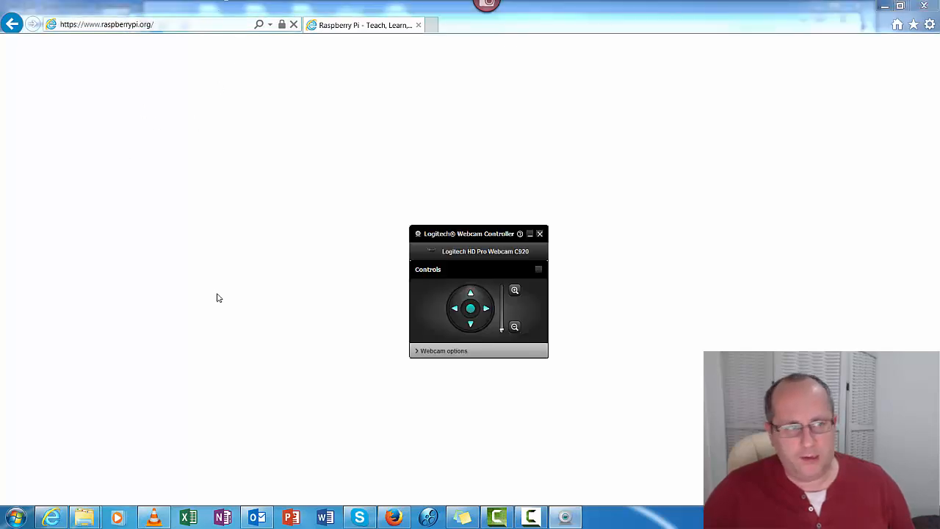
left_click(106, 24)
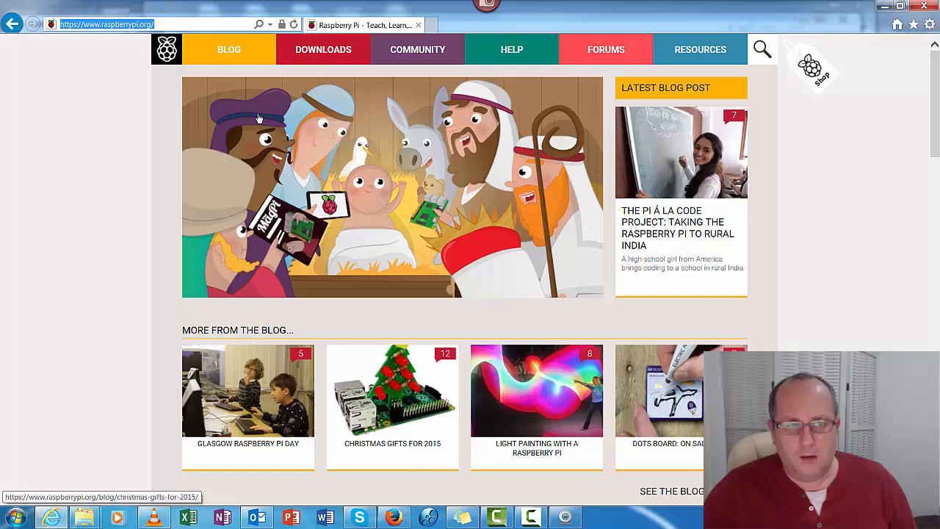
Go to Downloads > NOOBS and download the NOOBS v1.5.0 ZIP
left_click(322, 50)
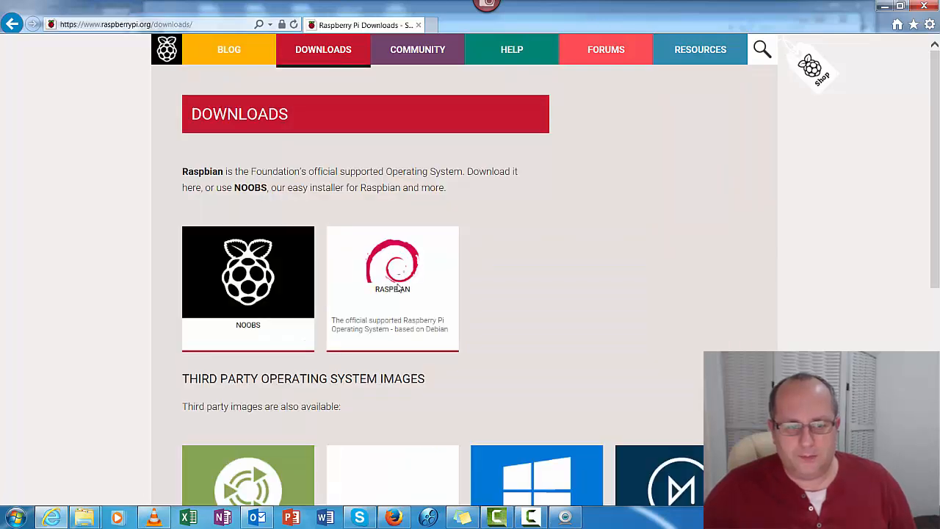
mouse_move(233, 345)
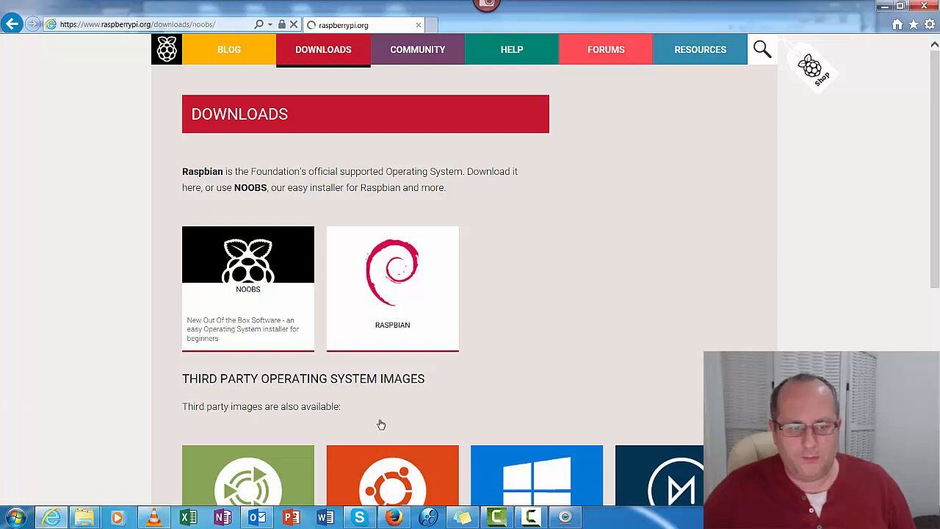
left_click(247, 288)
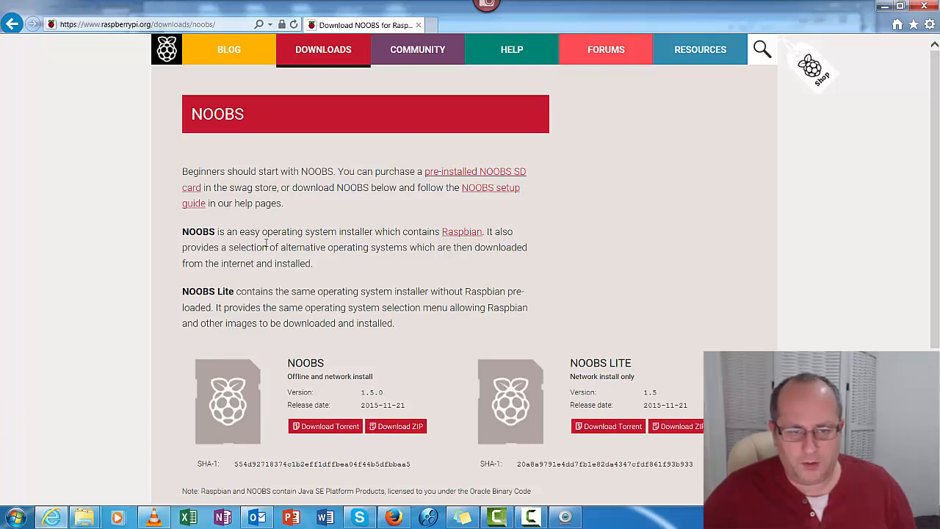
mouse_move(535, 256)
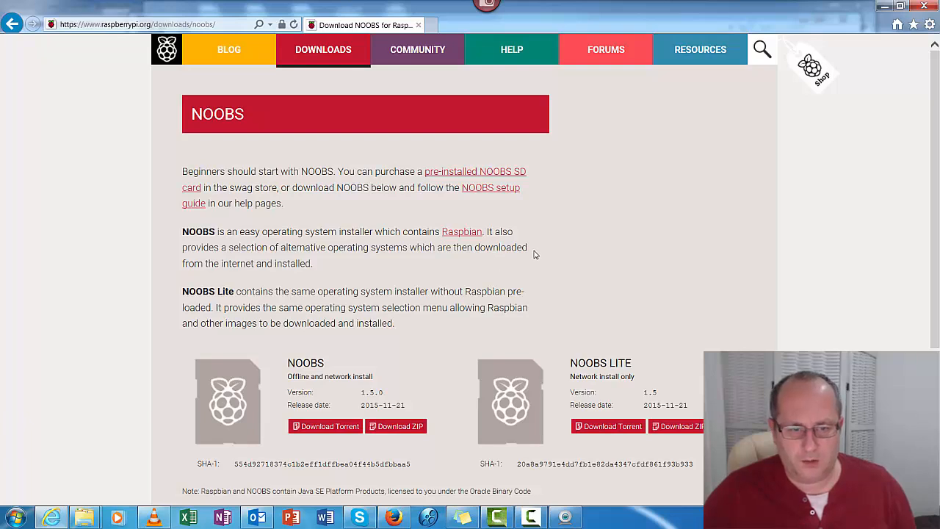
scroll("down", 3)
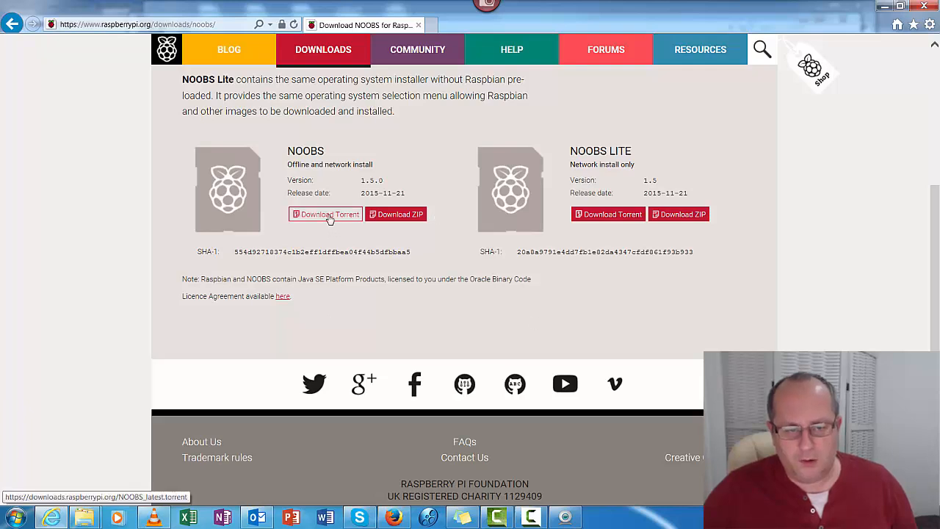
mouse_move(428, 221)
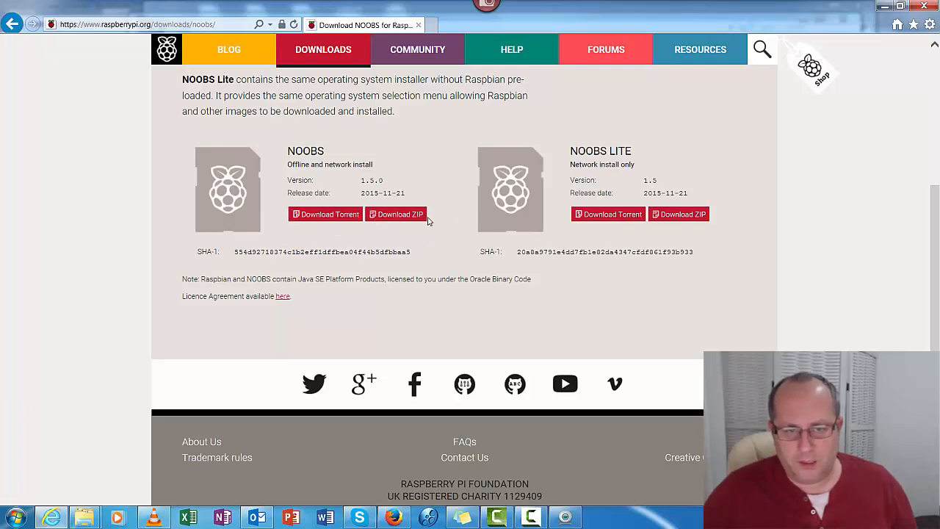
left_click(396, 214)
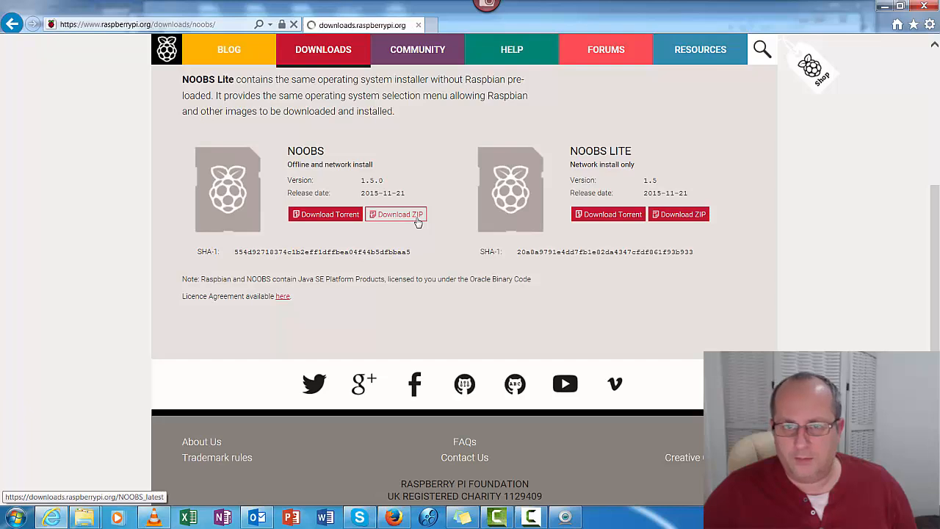
left_click(396, 214)
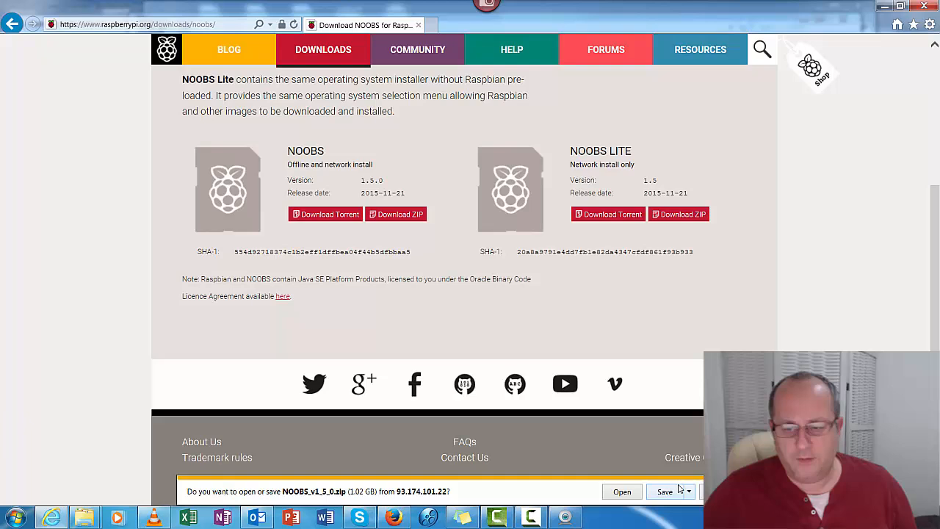
mouse_move(781, 325)
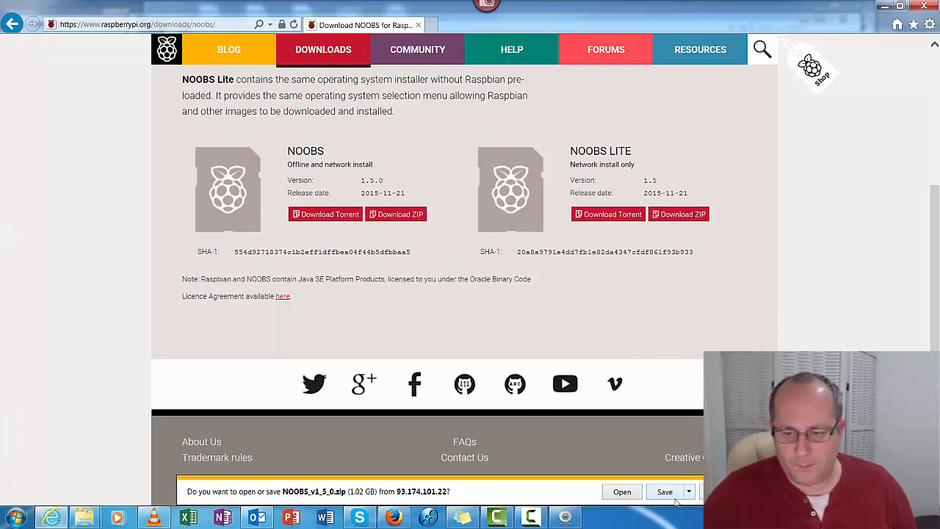
mouse_move(86, 290)
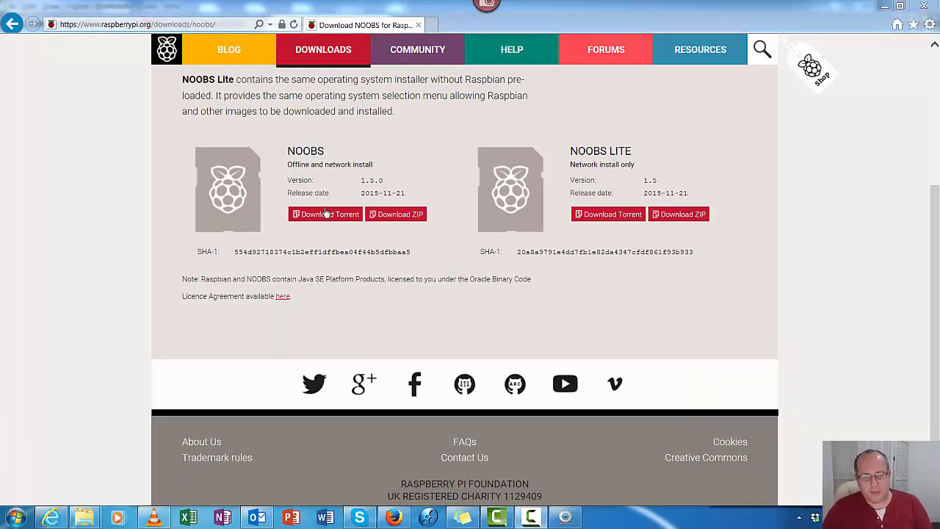
Search for 'sd formatter' from the address bar and review the results
left_click(132, 24)
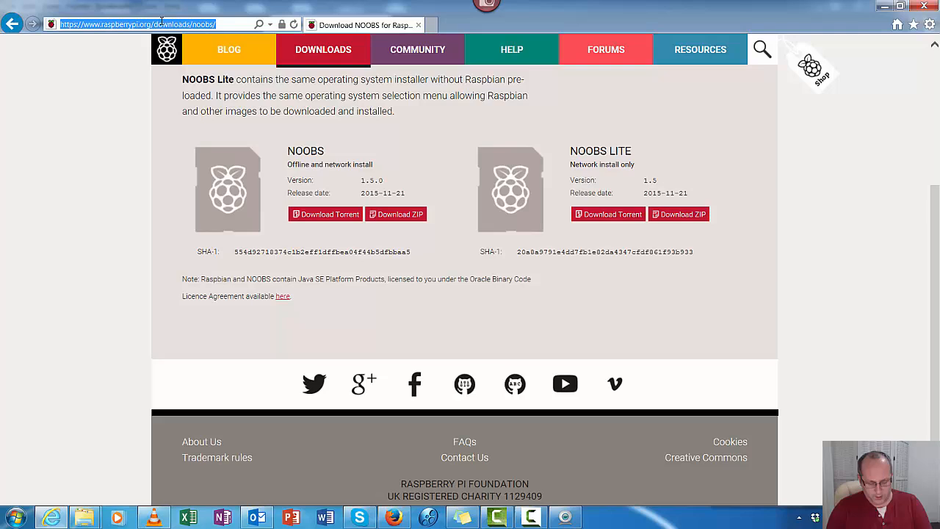
type("sd fr")
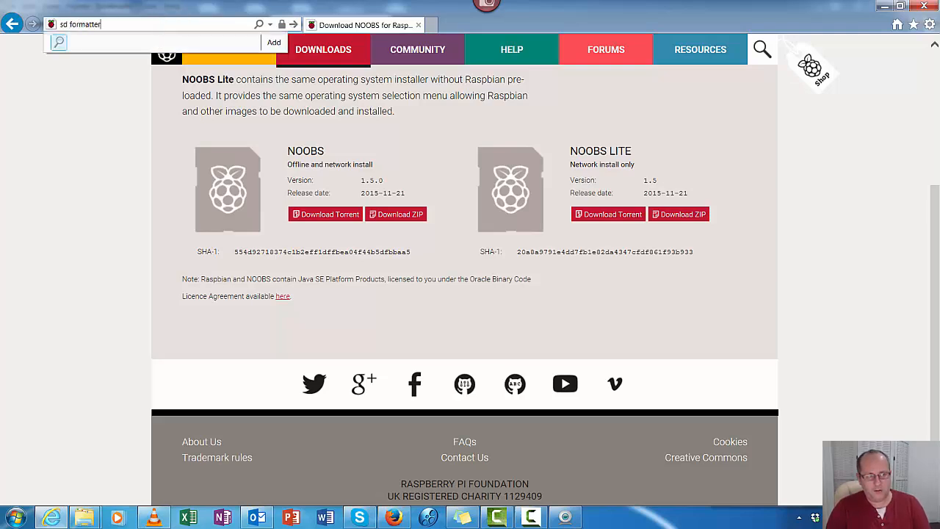
key("Return")
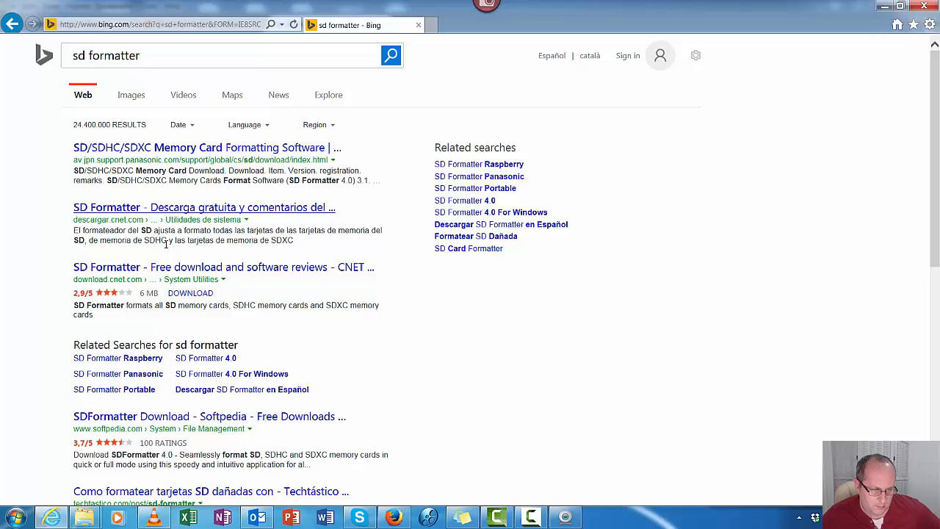
scroll("down", 3)
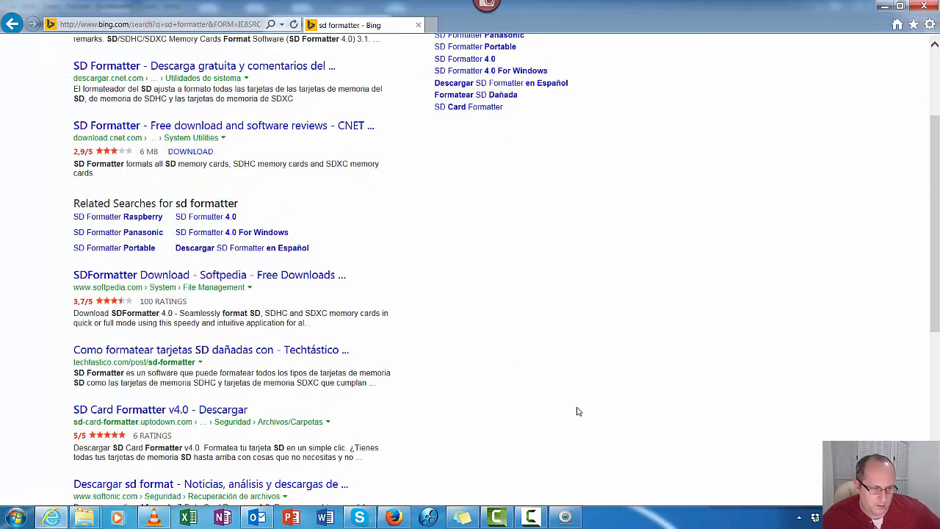
scroll("up", 3)
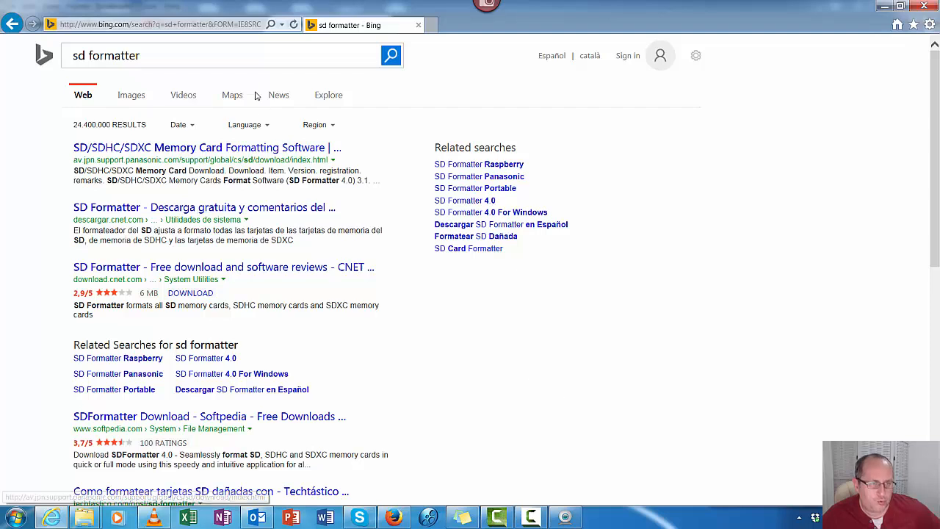
Search 'sd formatter' with Google and open the SD Association's SD Card Formatter result
left_click(162, 24)
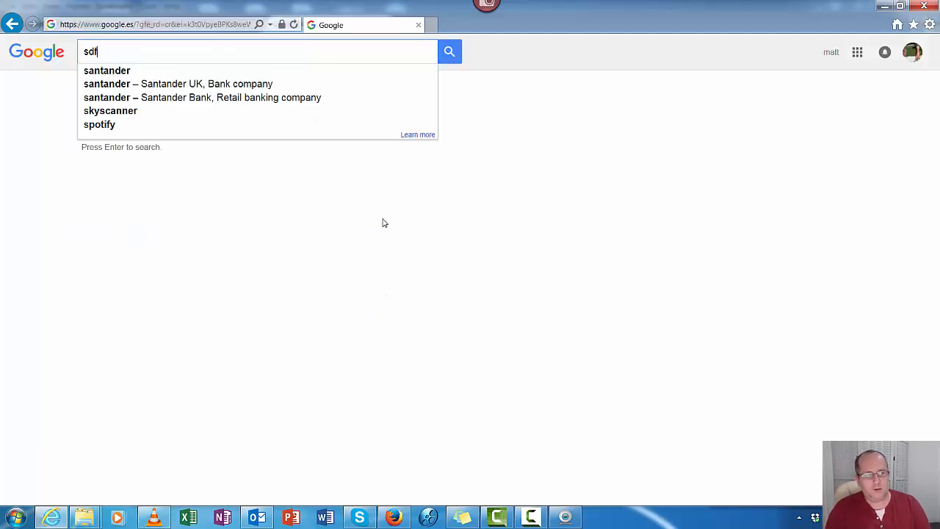
type("sd forma")
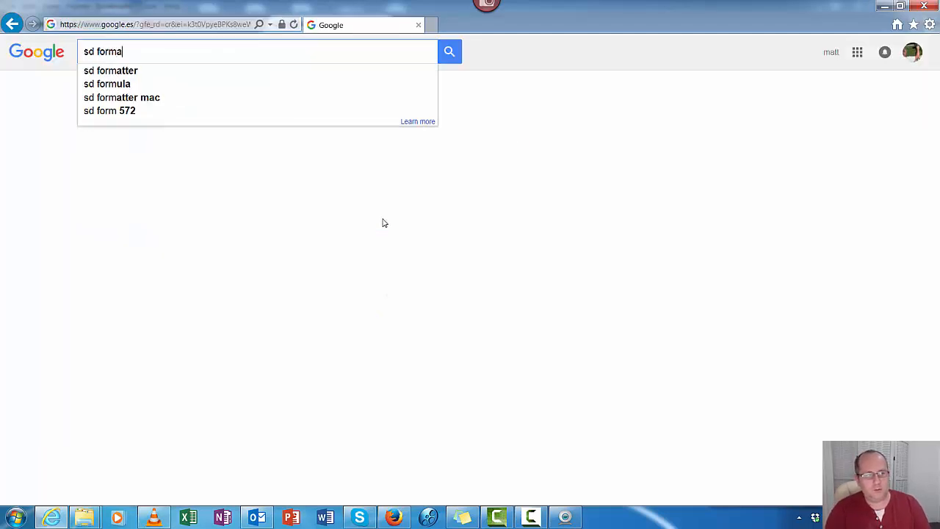
left_click(110, 69)
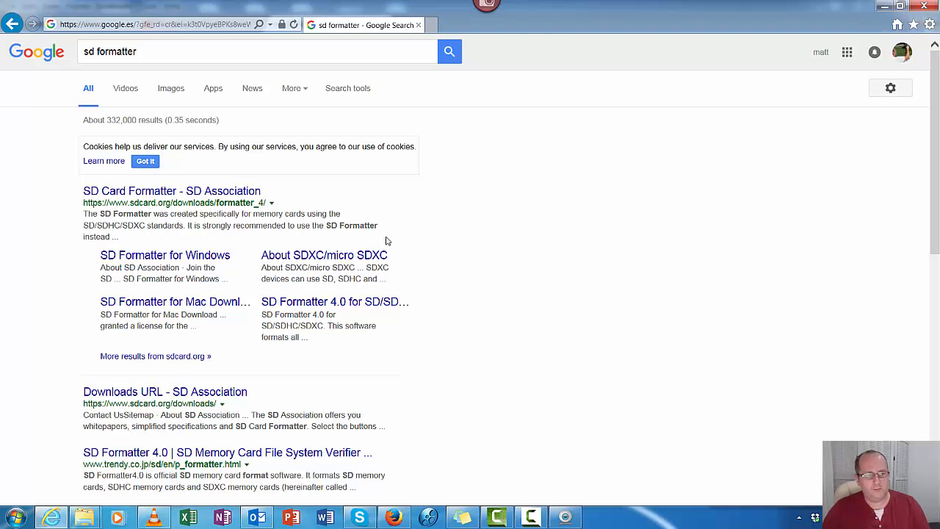
mouse_move(172, 190)
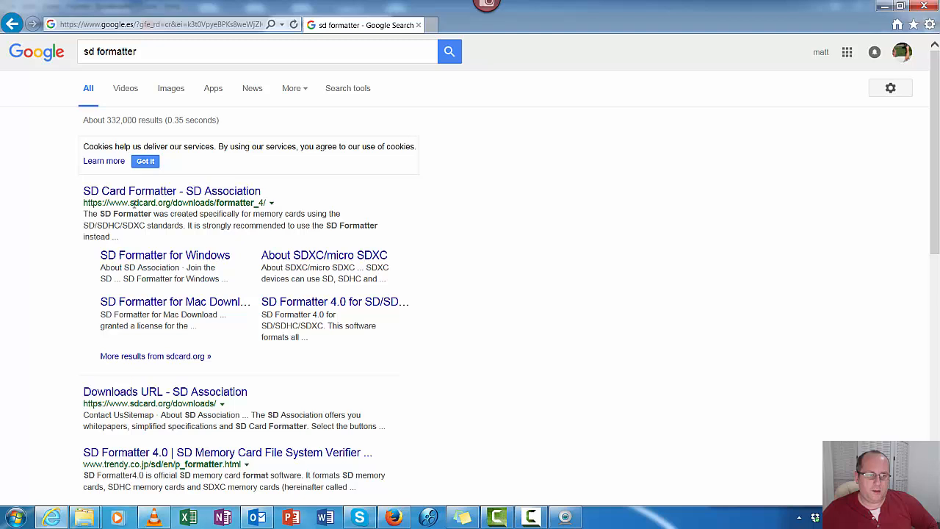
left_click(171, 191)
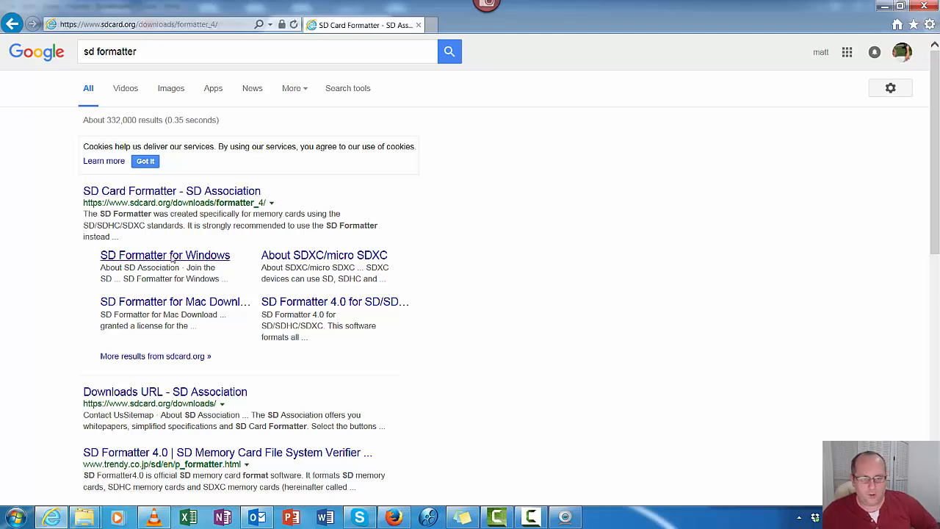
Choose SD Formatter for Windows, scroll the EULA and accept it to start the download
left_click(171, 191)
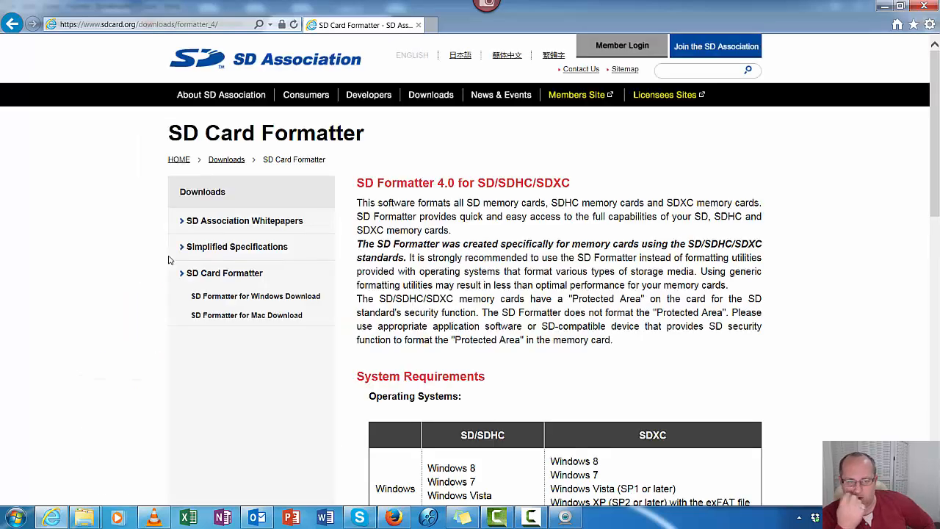
scroll("down", 3)
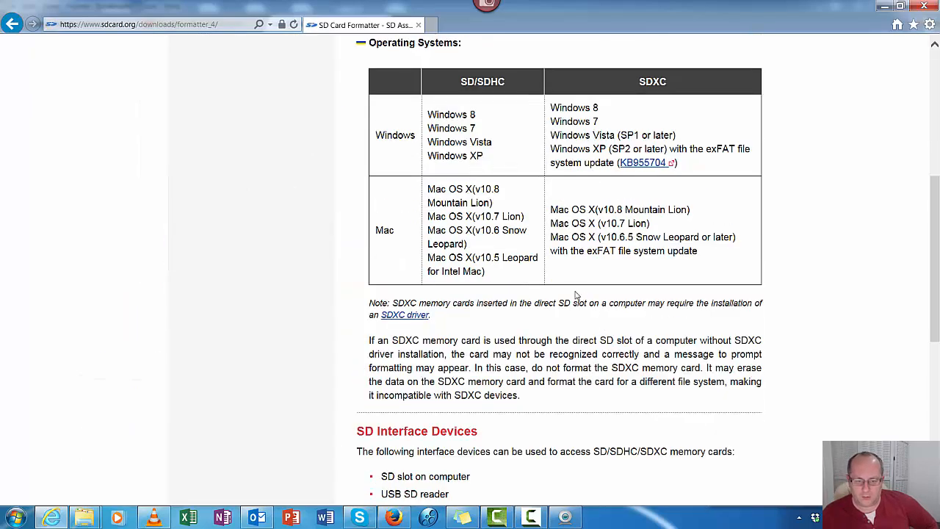
scroll("down", 3)
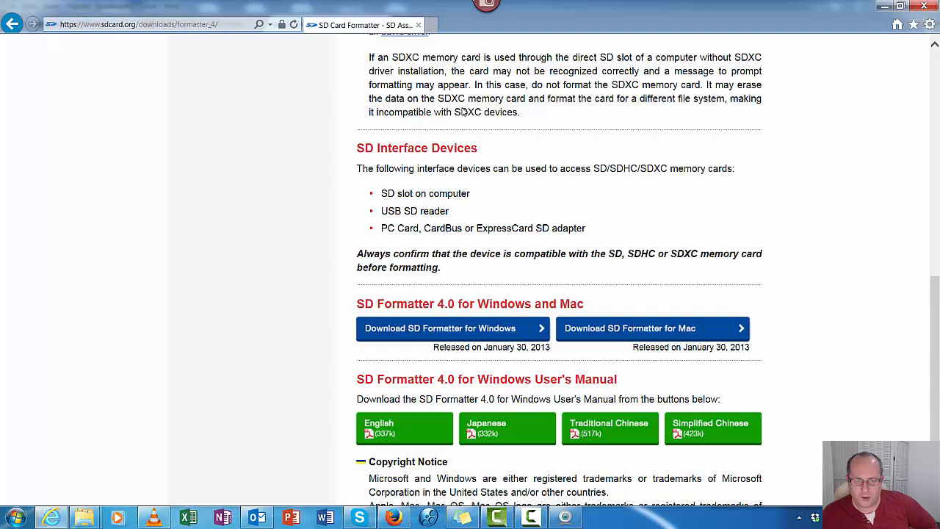
scroll("down", 3)
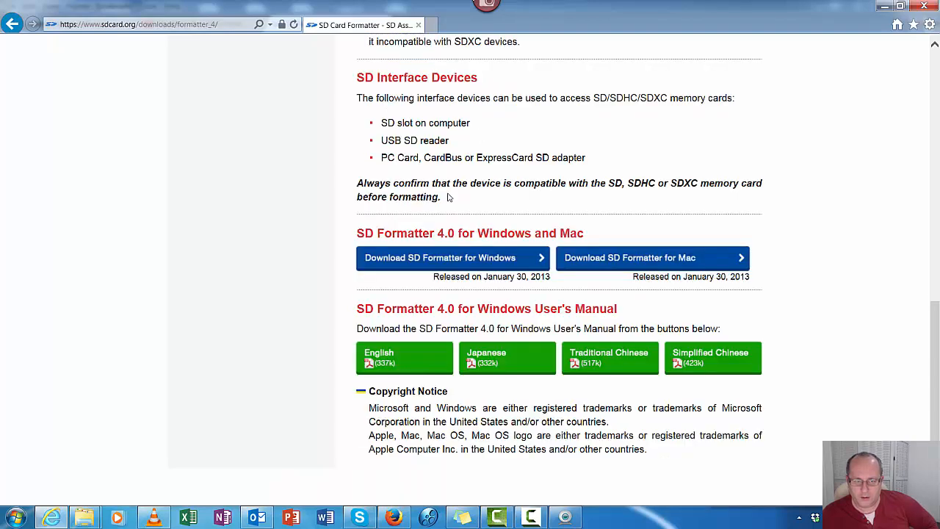
left_click(439, 258)
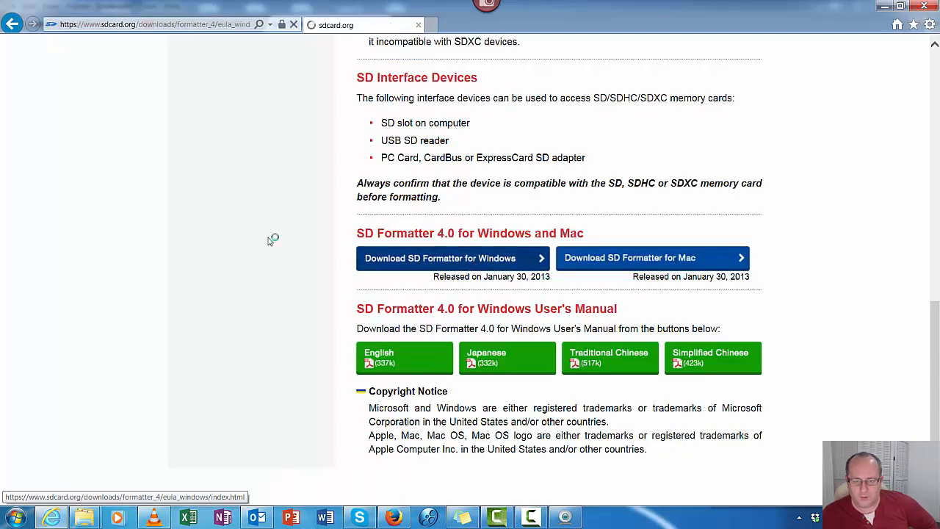
left_click(439, 257)
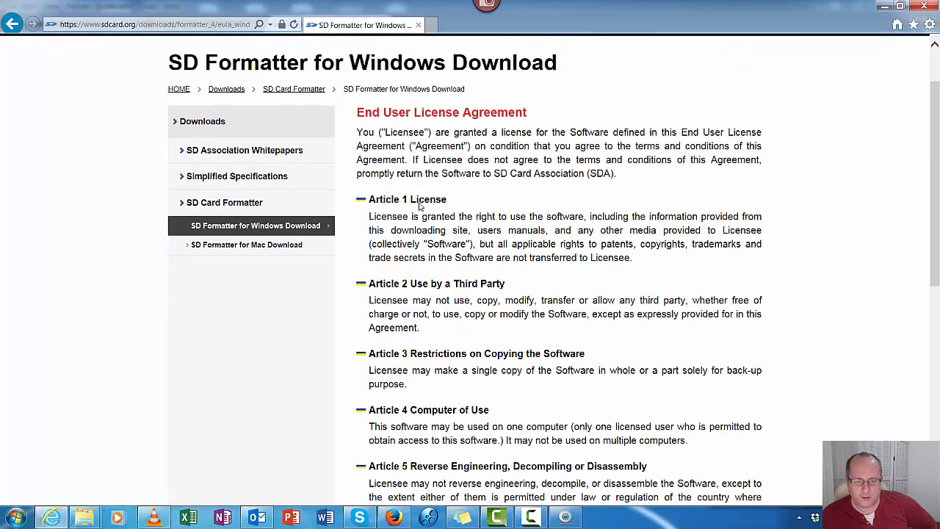
scroll("down", 3)
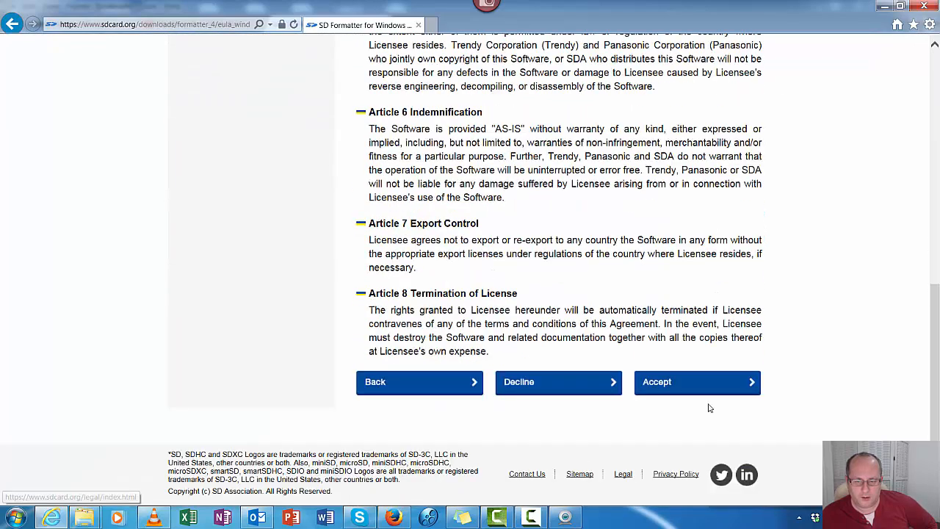
left_click(696, 382)
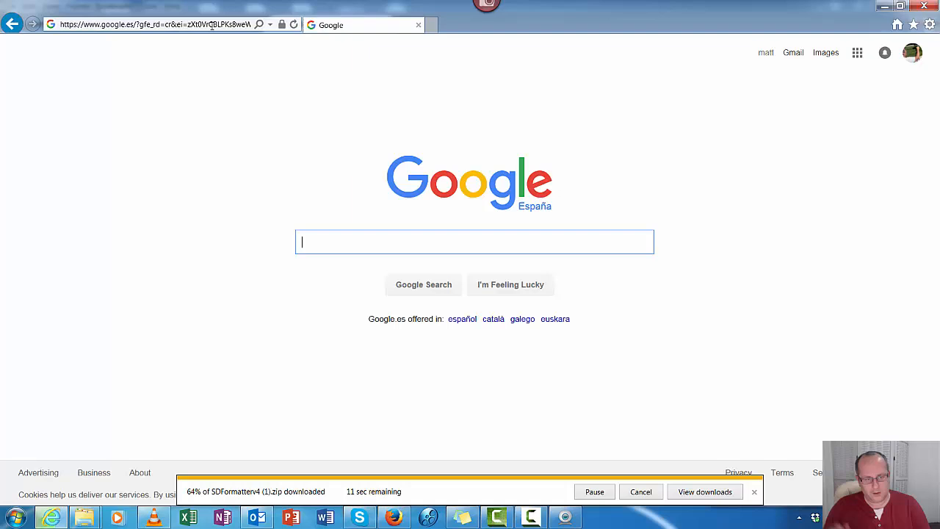
Search Google for 'winzip' and browse the winzip.com ad site
type("winzip")
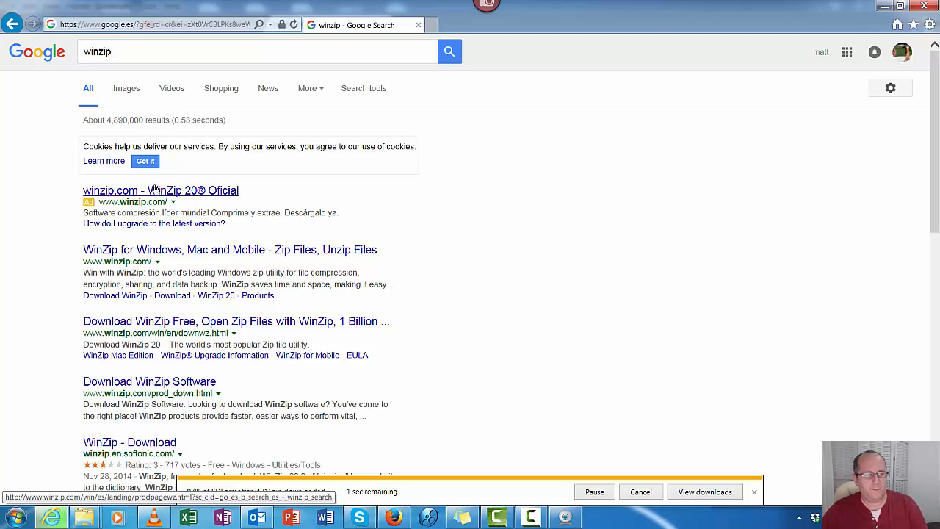
left_click(160, 190)
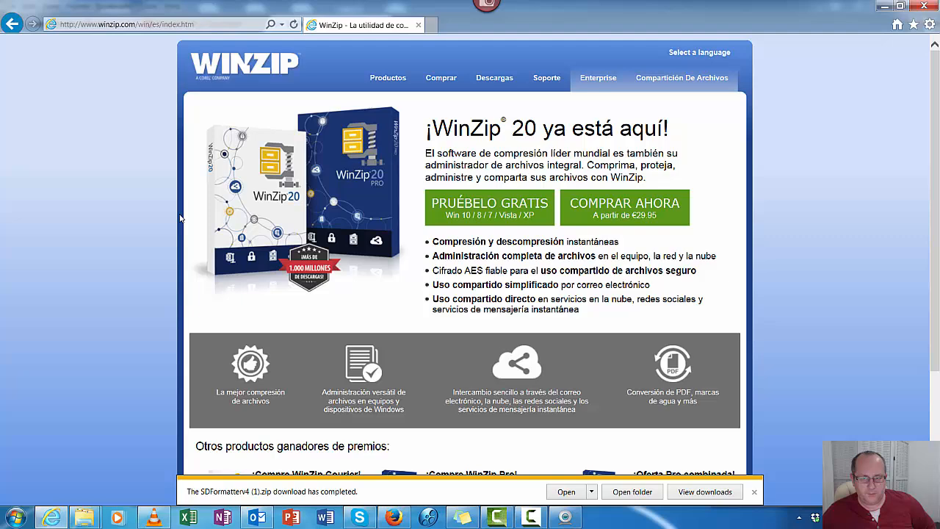
scroll("down", 3)
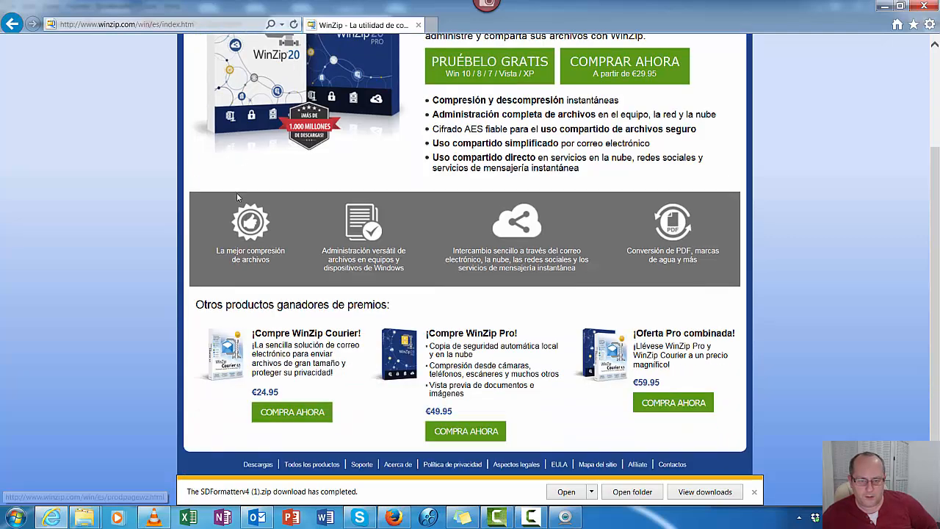
scroll("down", 3)
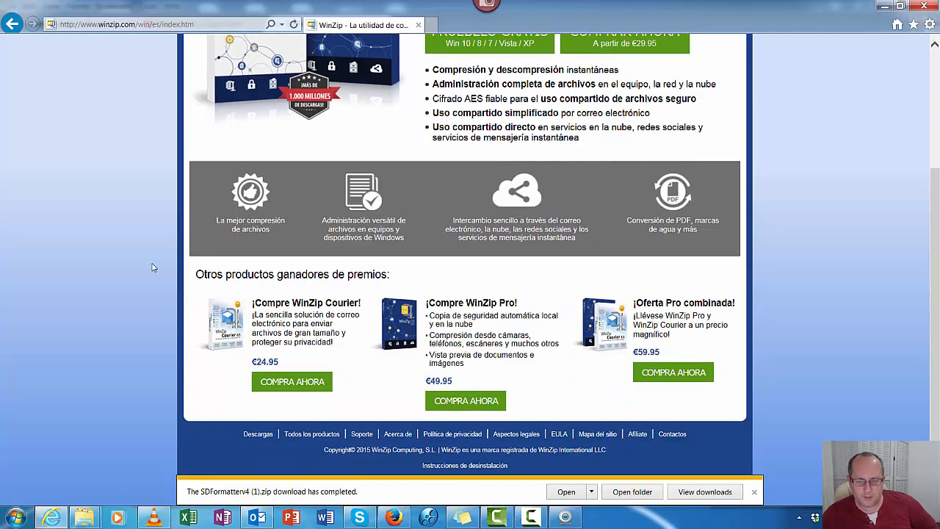
mouse_move(120, 256)
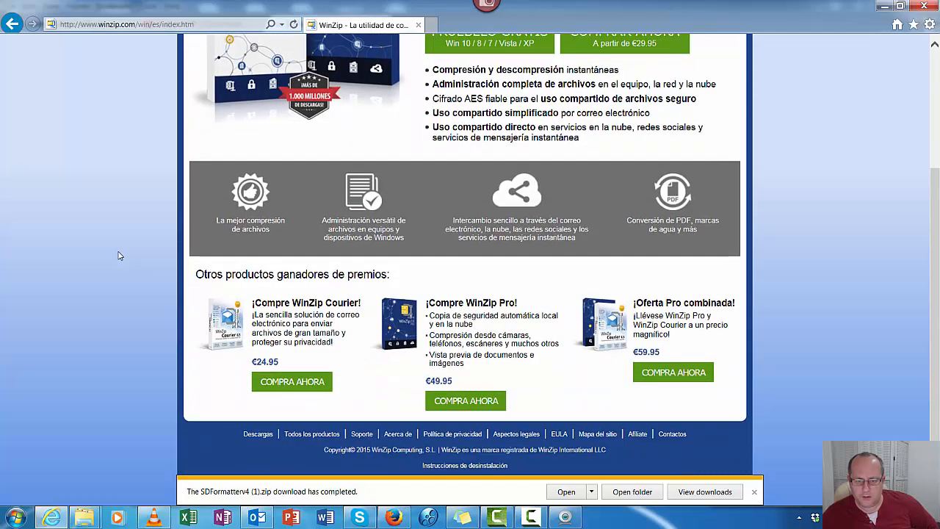
scroll("up", 3)
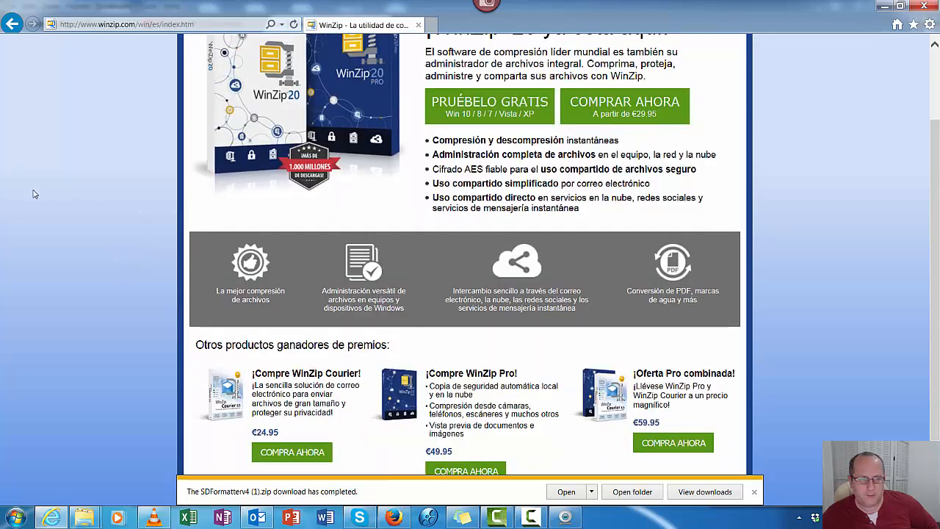
scroll("up", 3)
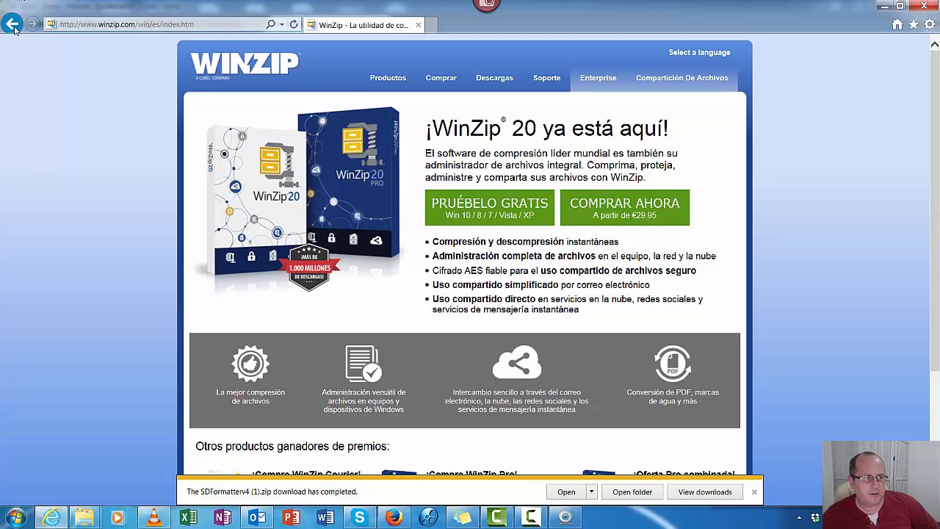
Go back to the winzip Google results and scroll through them
left_click(12, 24)
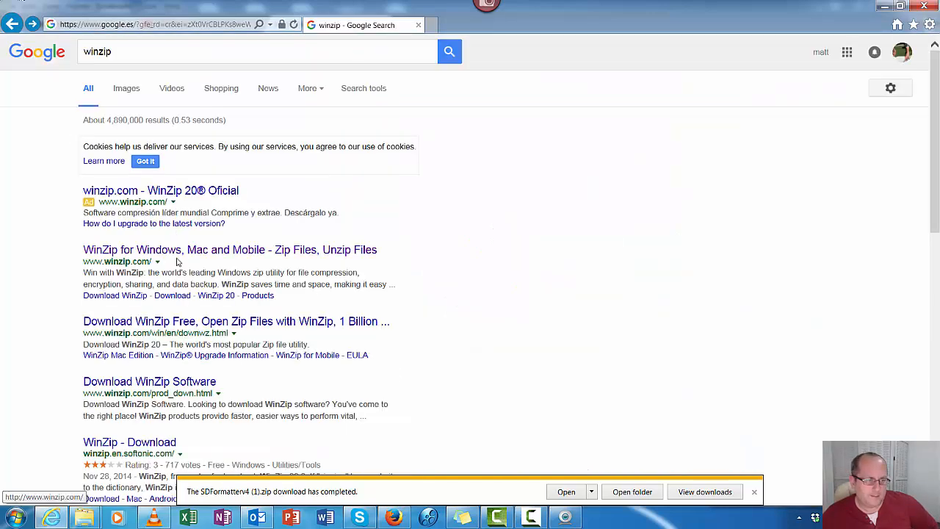
scroll("down", 3)
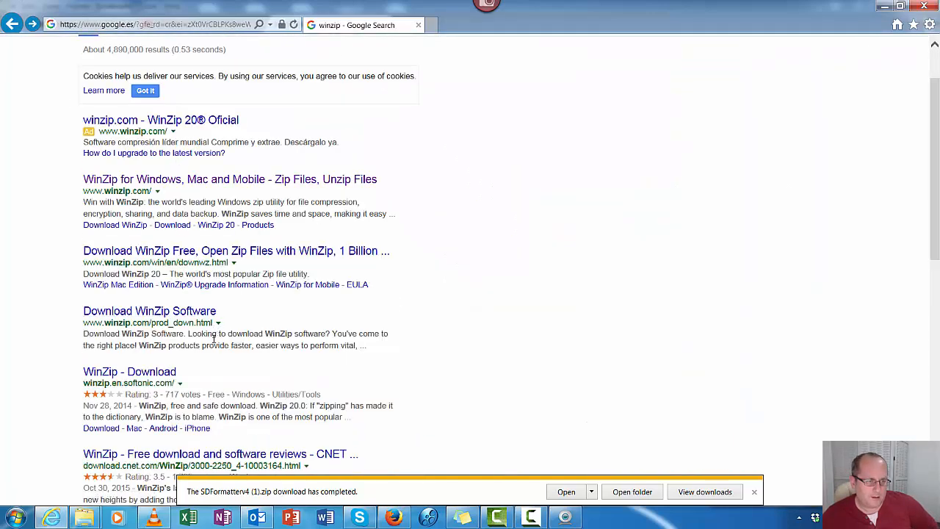
scroll("down", 3)
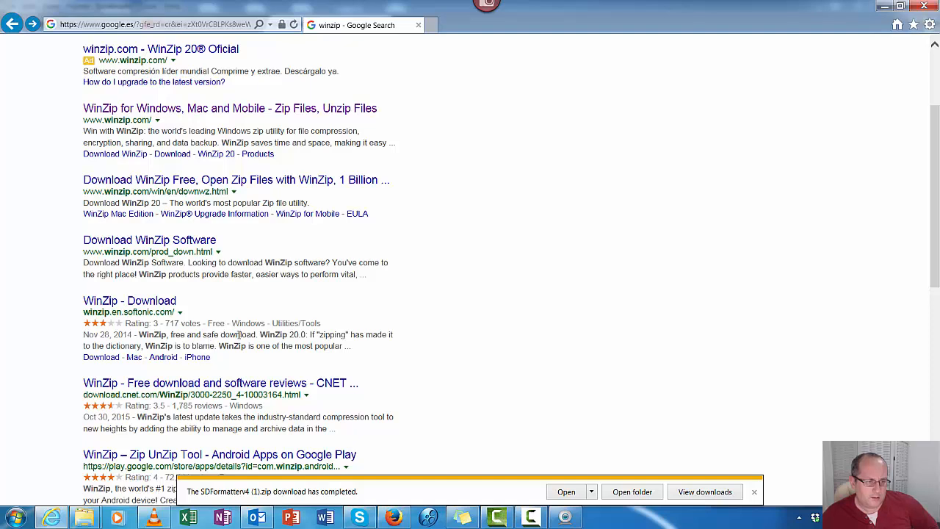
scroll("down", 3)
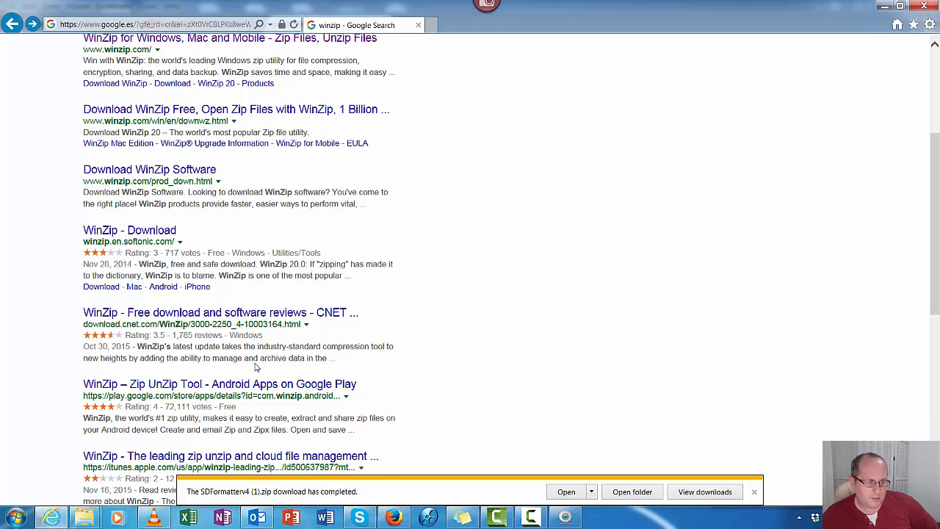
scroll("down", 3)
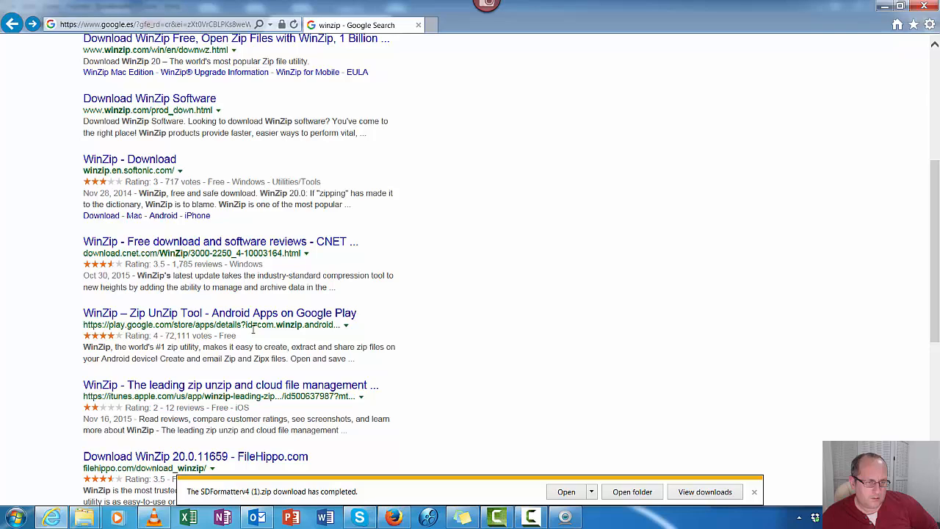
scroll("down", 3)
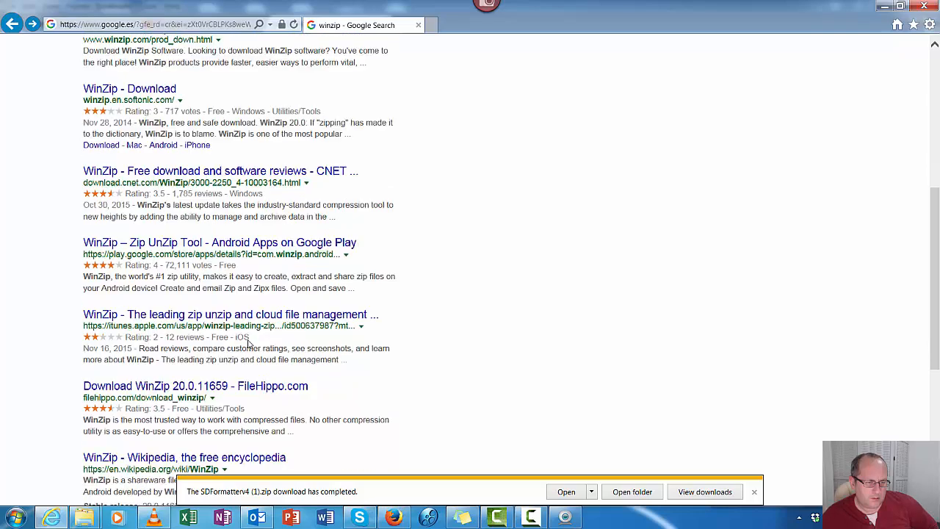
scroll("up", 3)
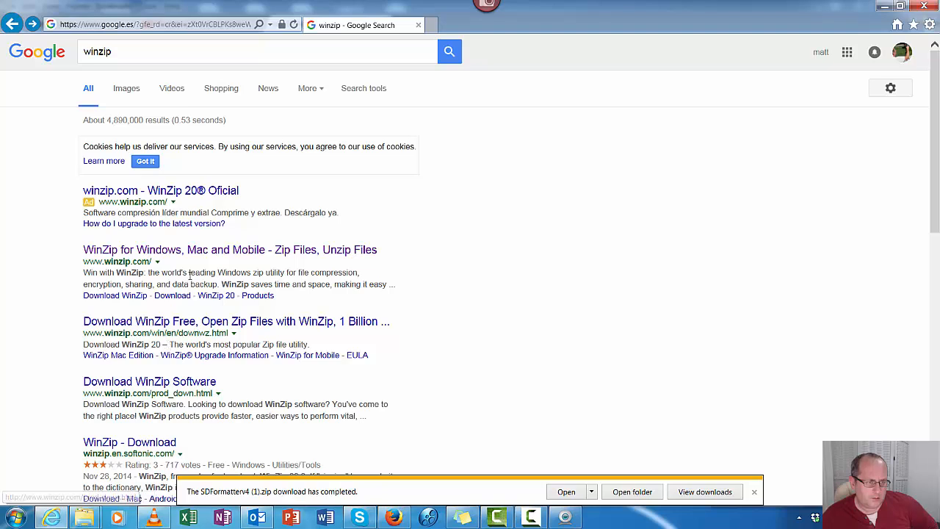
mouse_move(180, 322)
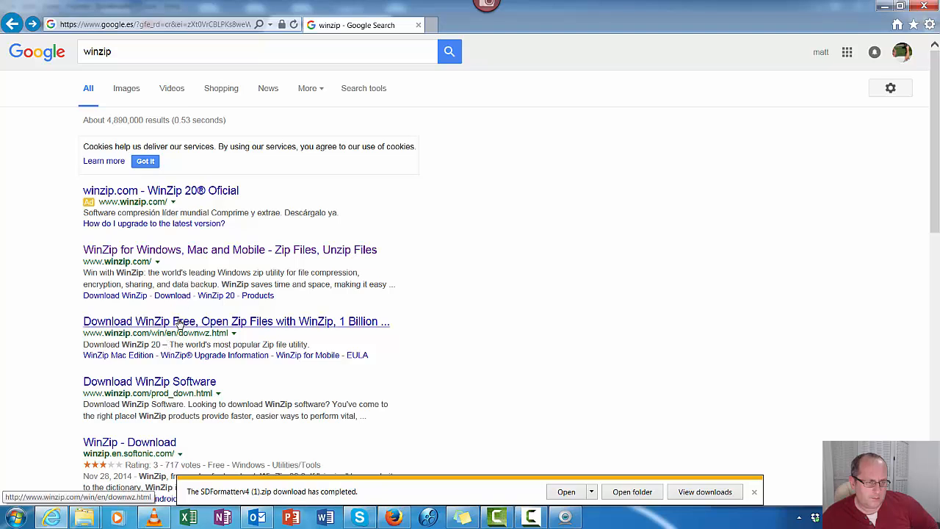
On the Download WinZip Free page, autofill the optional email and submit Download WinZip Now
left_click(235, 321)
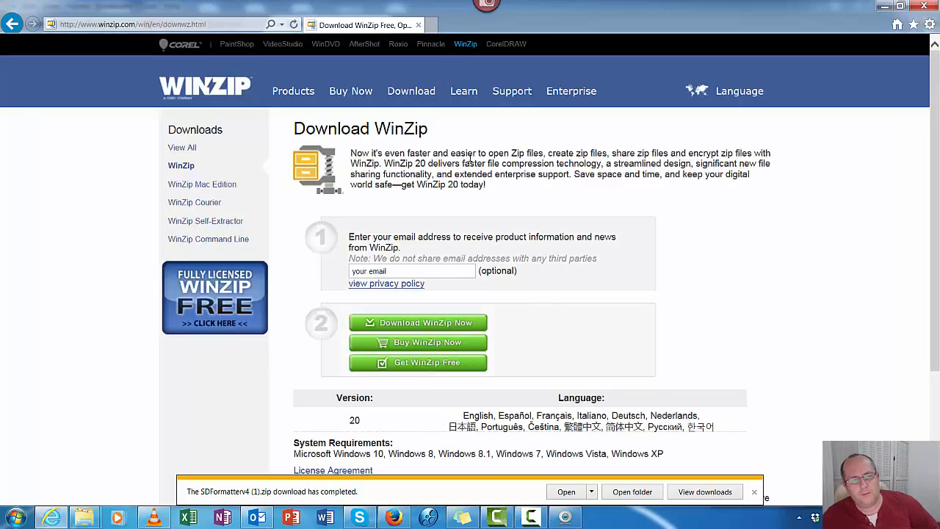
left_click(411, 271)
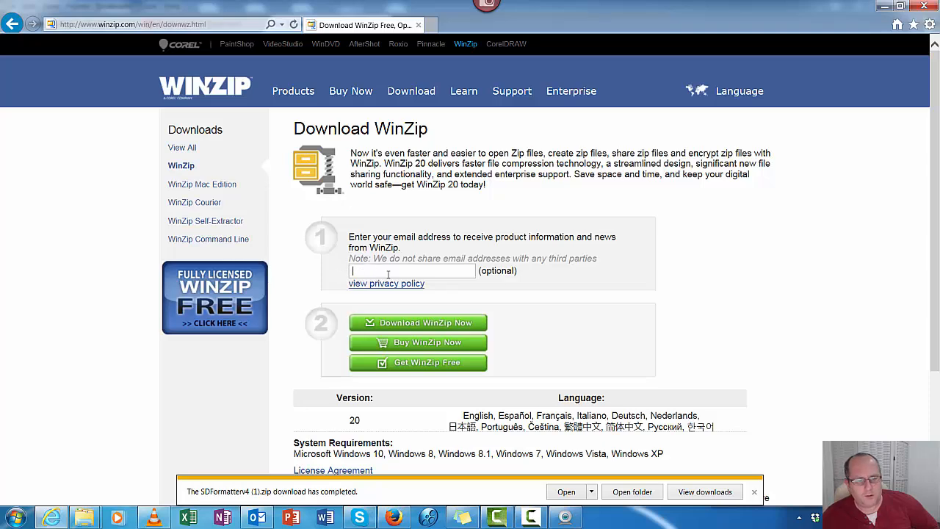
scroll("down", 3)
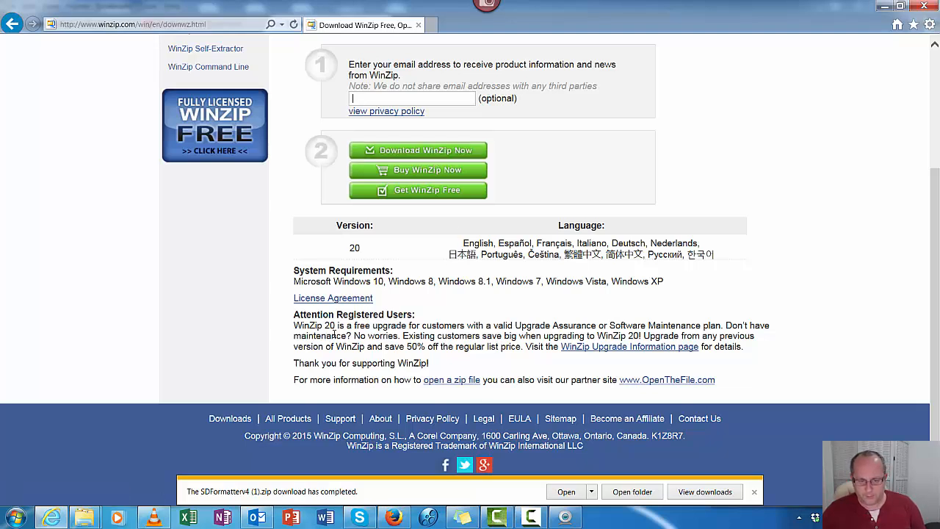
left_click_drag(323, 325, 646, 325)
type("m")
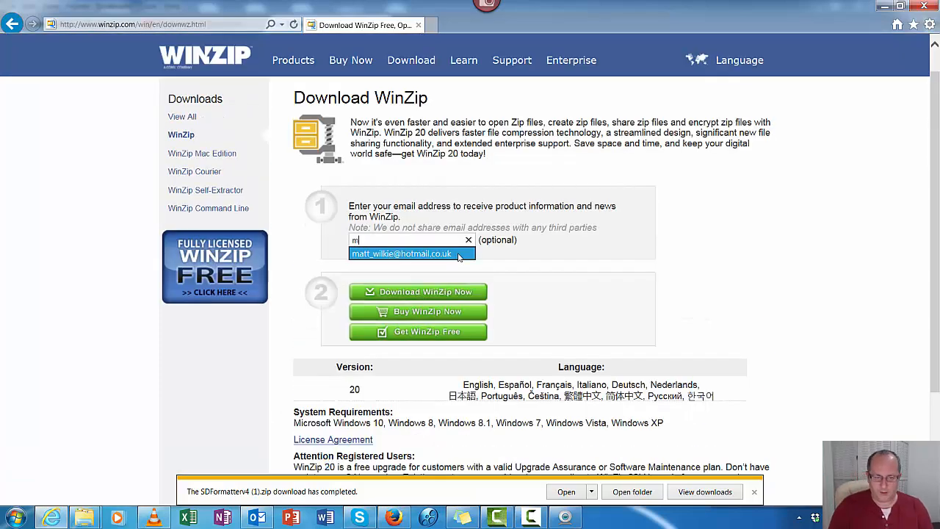
left_click(401, 253)
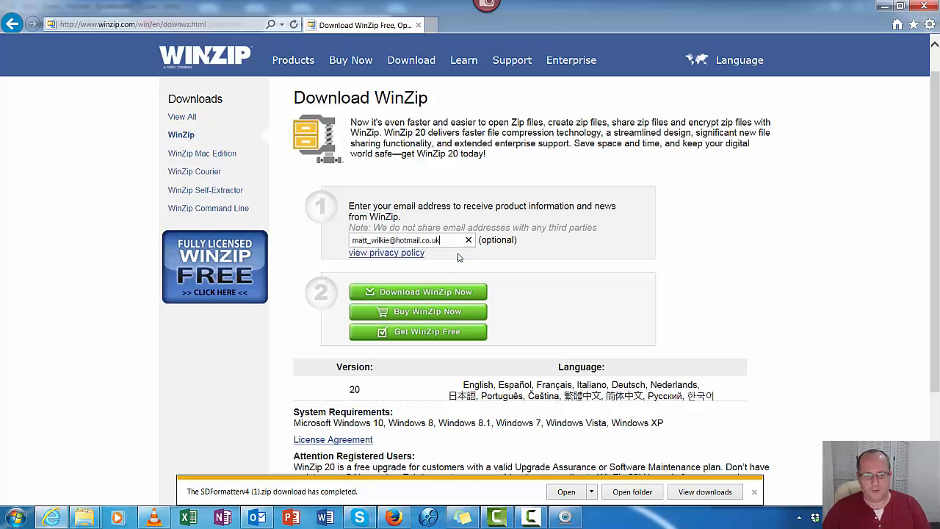
left_click(418, 291)
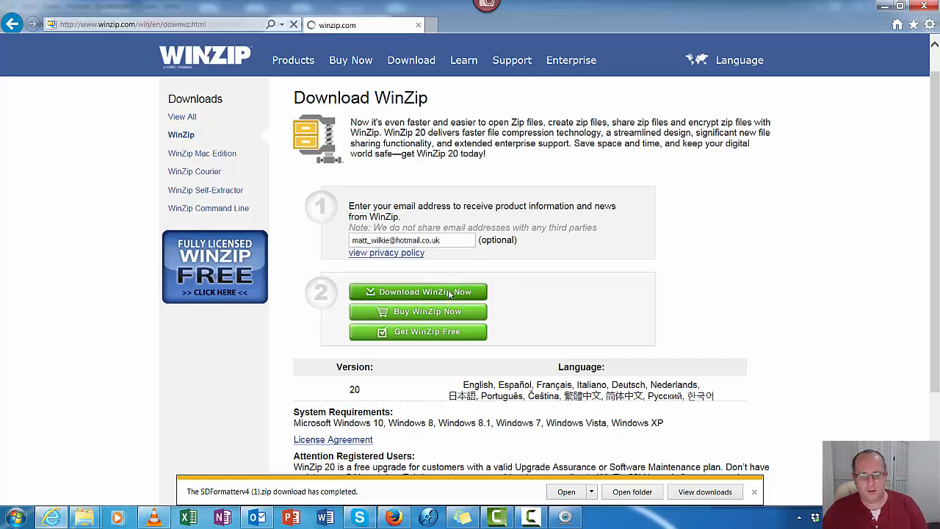
left_click(418, 291)
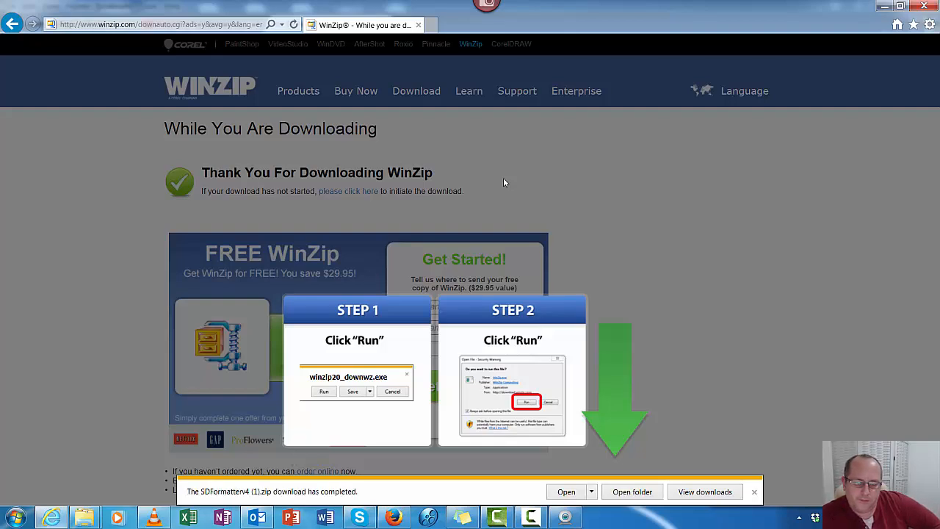
Run the WinZip installer, allow changes, accept the licence and click Finish
left_click(324, 391)
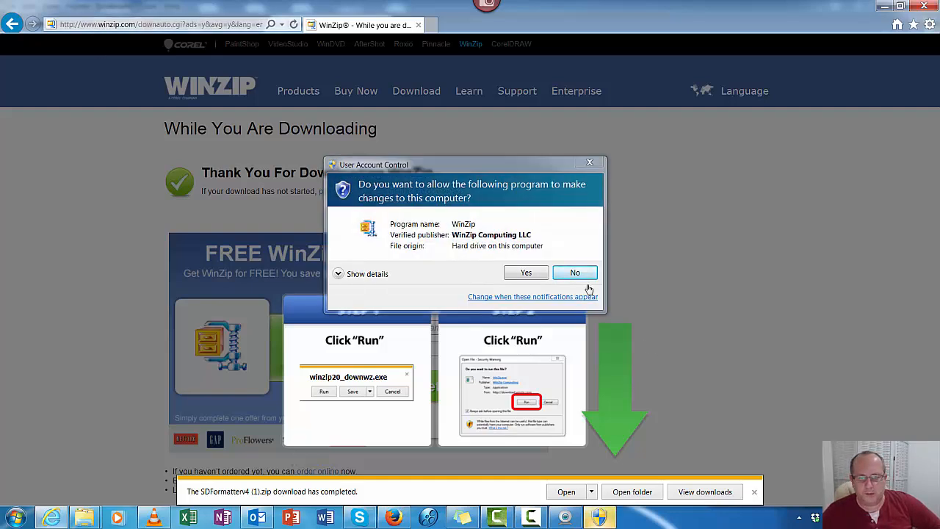
left_click(575, 272)
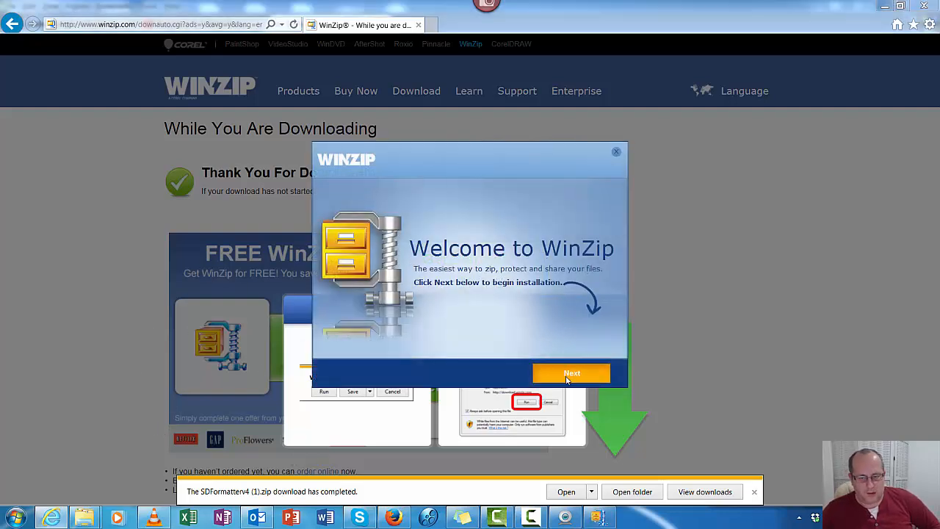
left_click(572, 373)
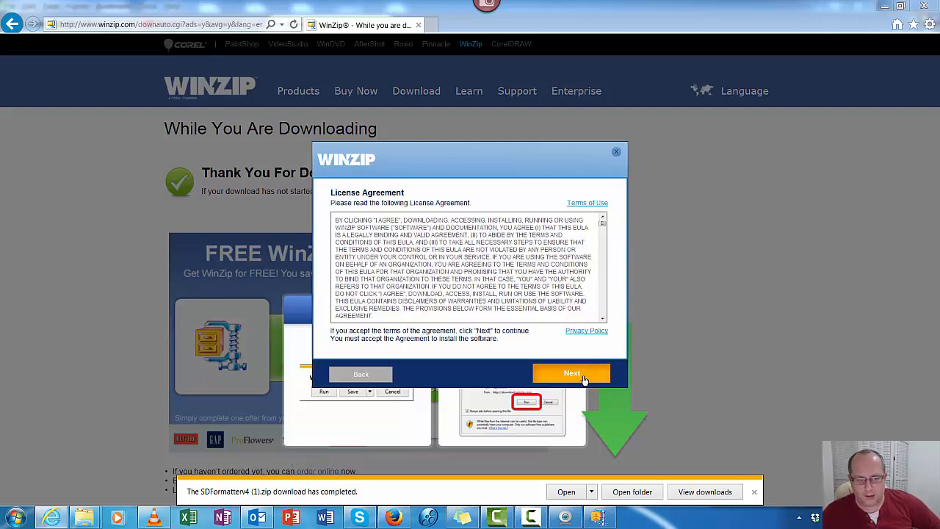
left_click(571, 373)
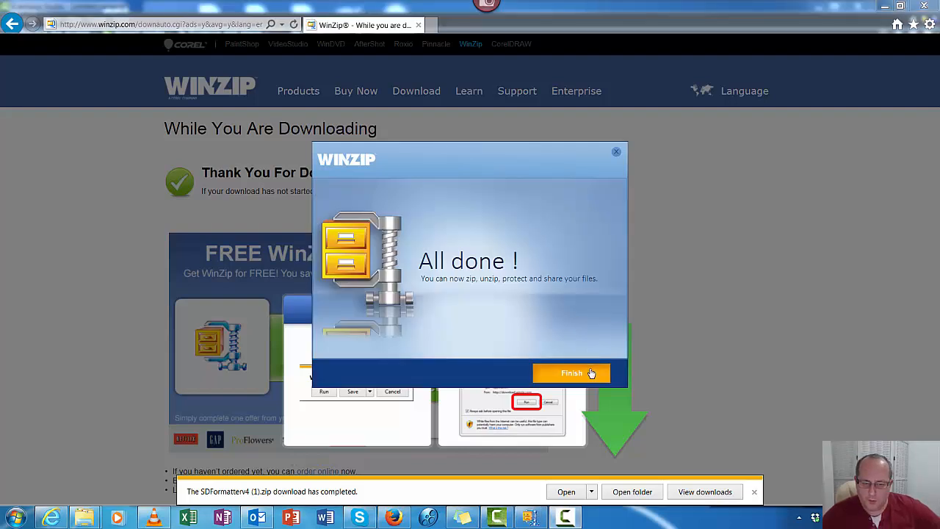
mouse_move(587, 376)
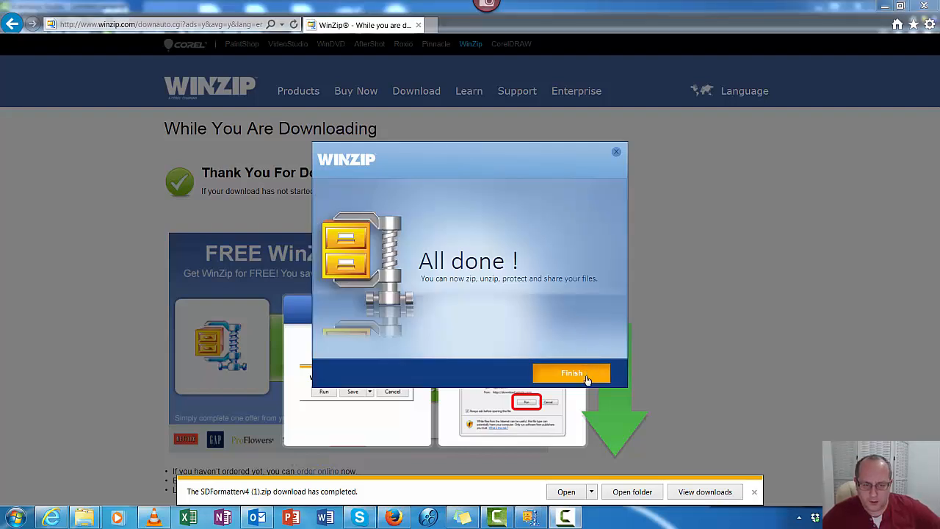
mouse_move(124, 34)
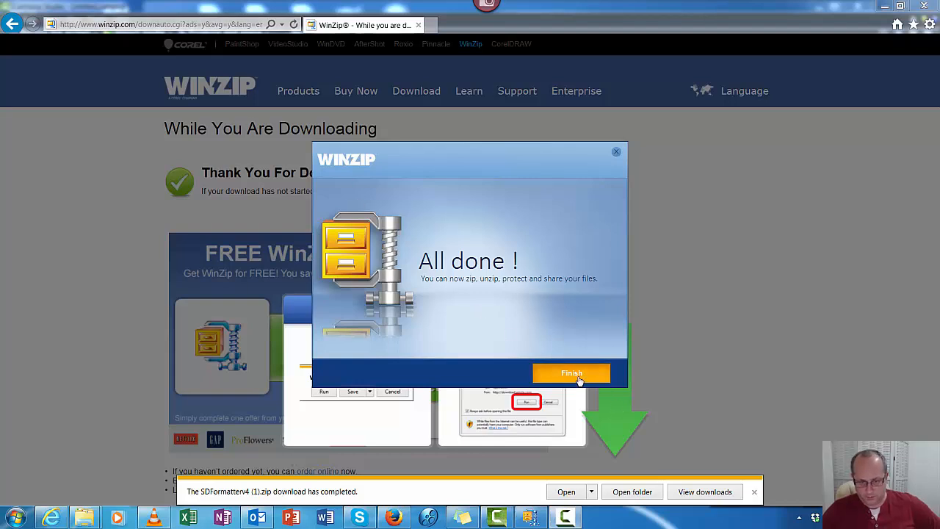
left_click(571, 373)
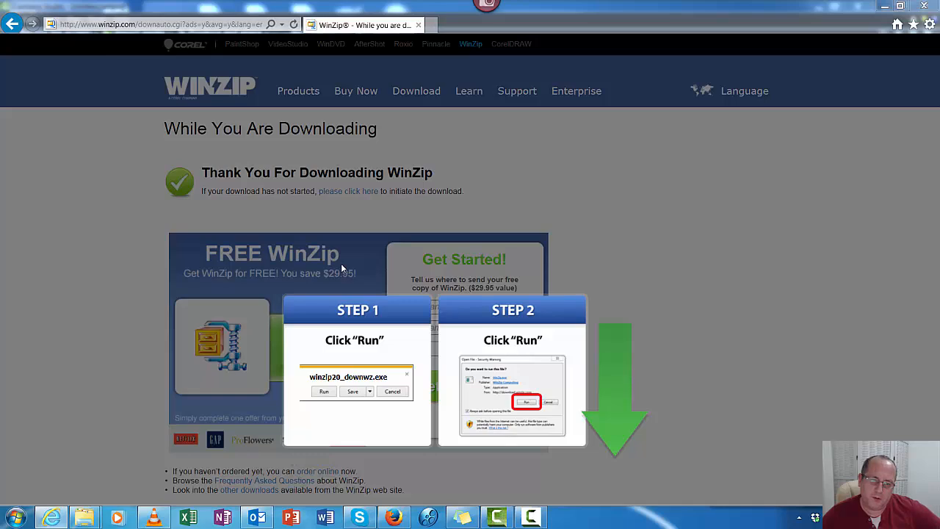
mouse_move(293, 275)
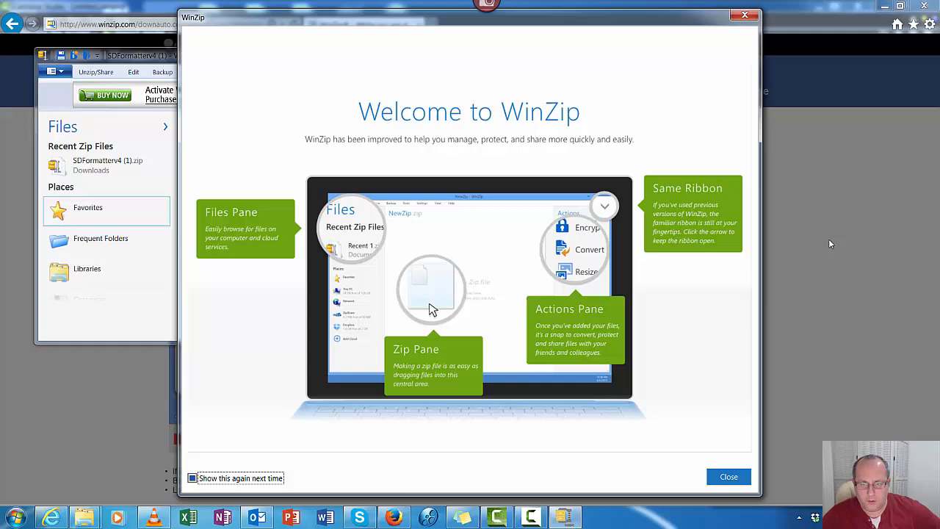
mouse_move(189, 99)
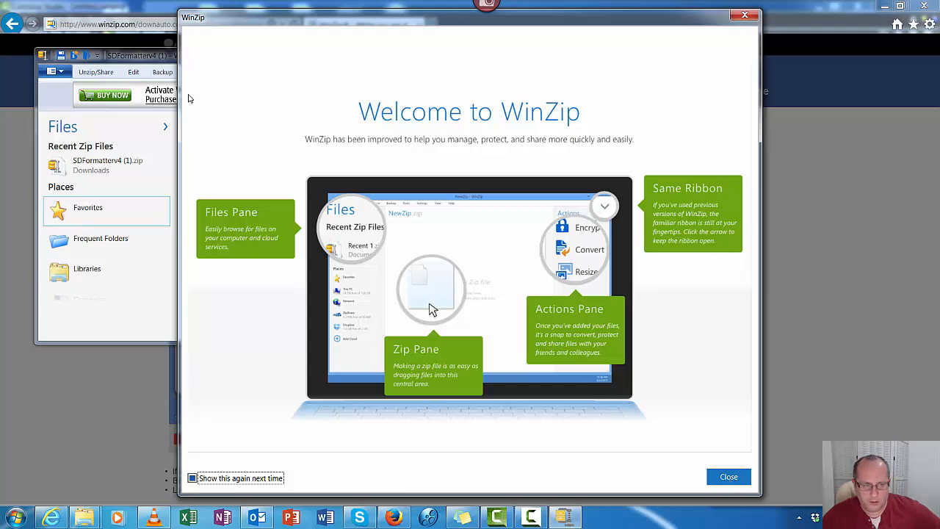
Dismiss the WinZip welcome screen and run setup.exe from SDFormatterv4 (1).zip, confirming the prompts
left_click(728, 476)
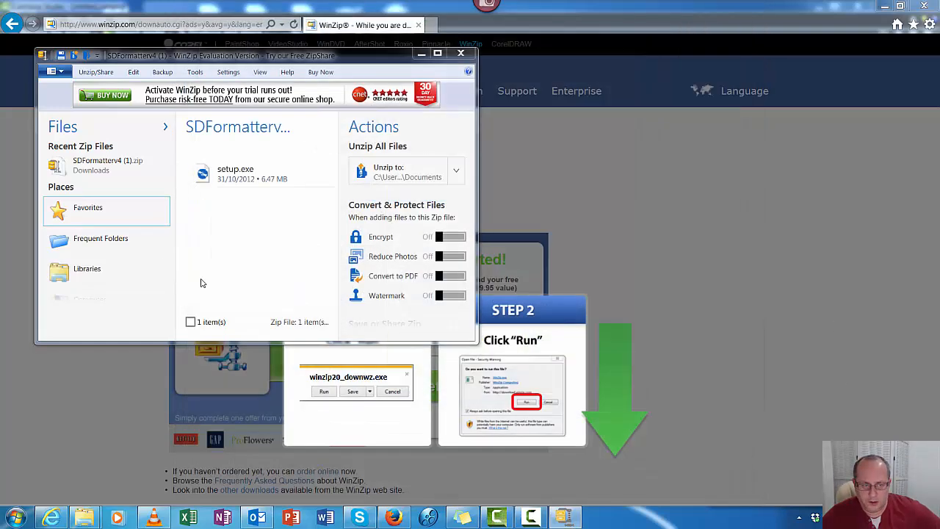
double_click(235, 174)
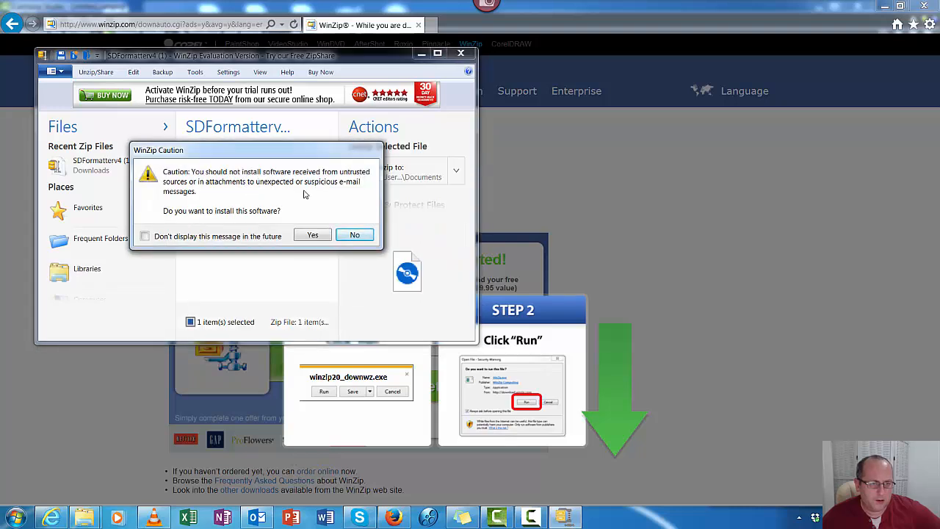
left_click(312, 234)
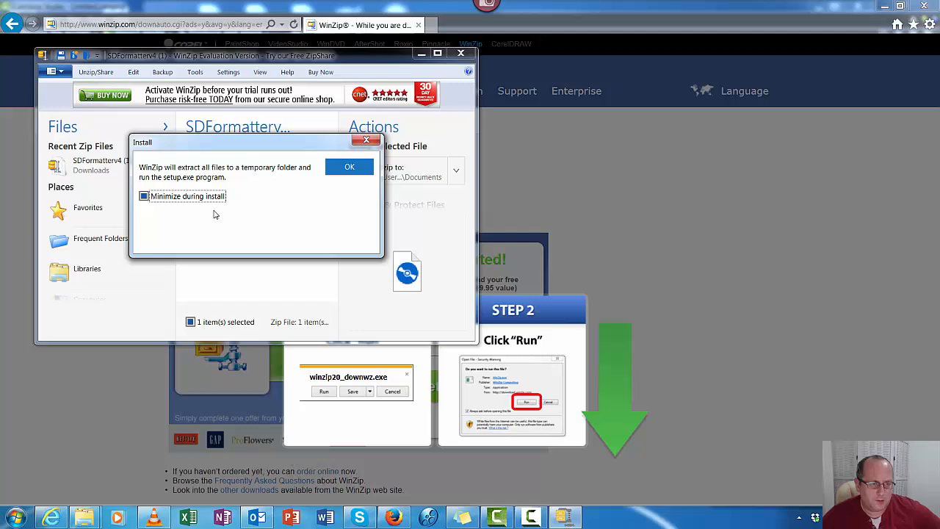
mouse_move(252, 177)
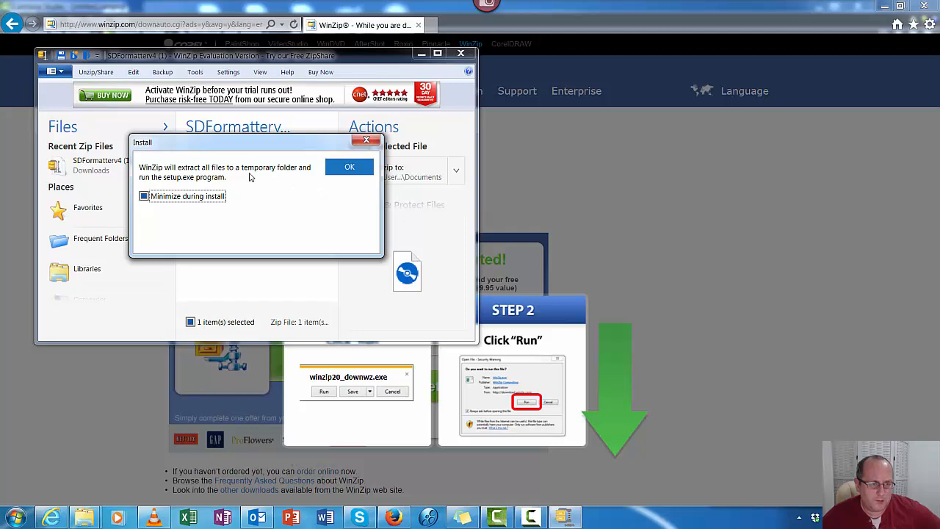
left_click(350, 165)
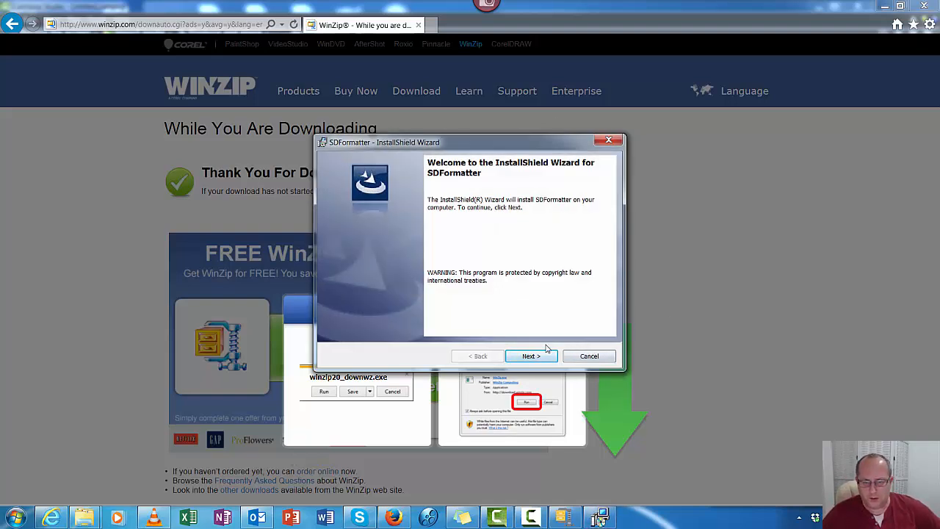
Click through Next and Install, approve the UAC prompt, and Finish the SDFormatter wizard
left_click(530, 355)
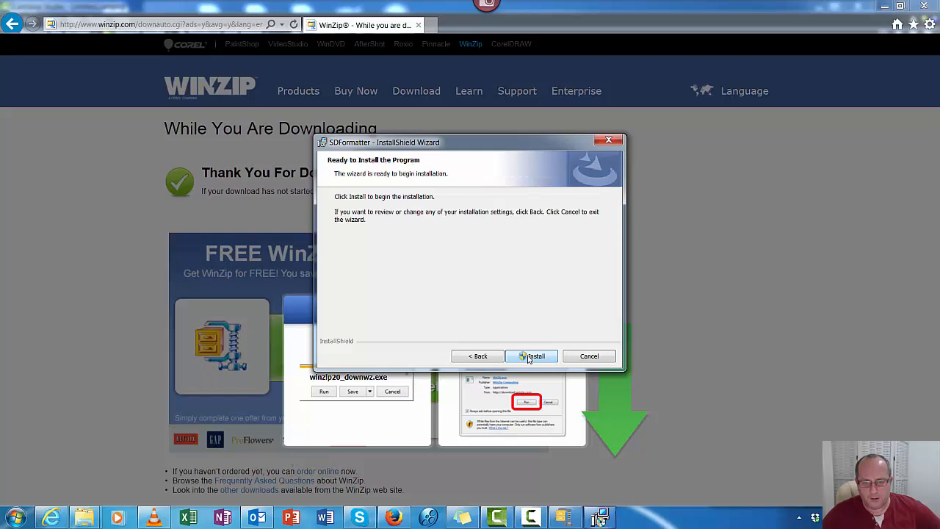
left_click(531, 355)
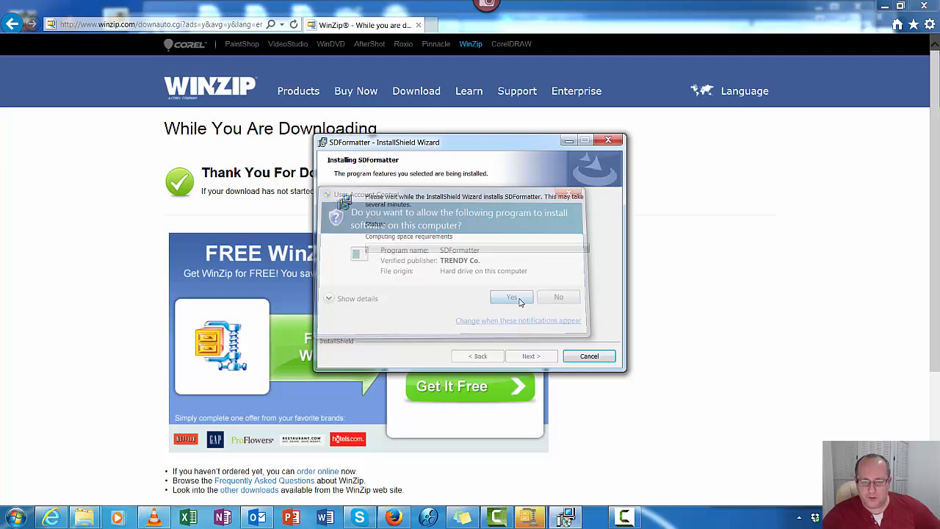
left_click(511, 296)
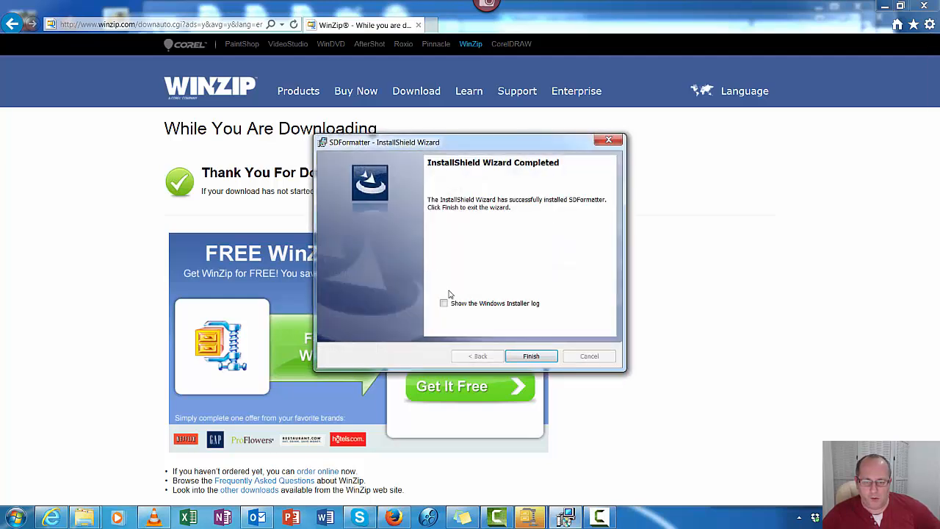
left_click(531, 355)
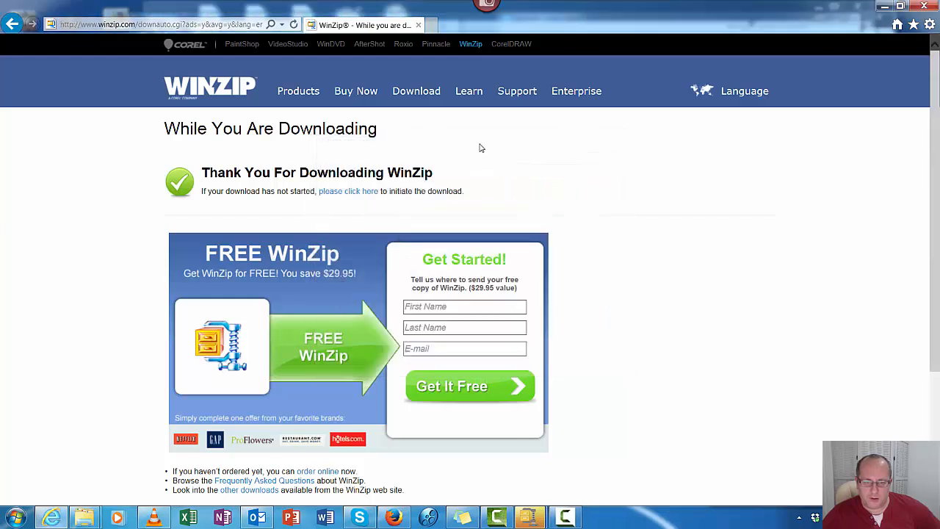
mouse_move(476, 149)
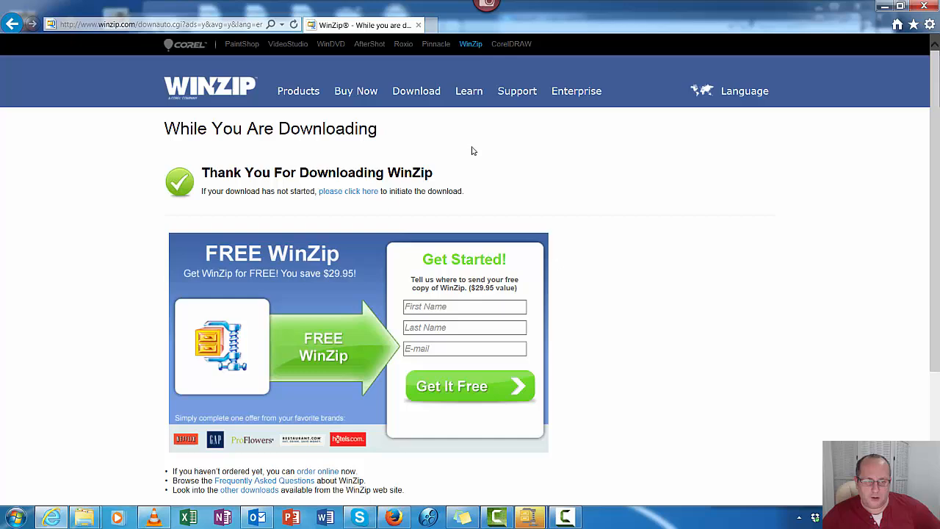
mouse_move(464, 154)
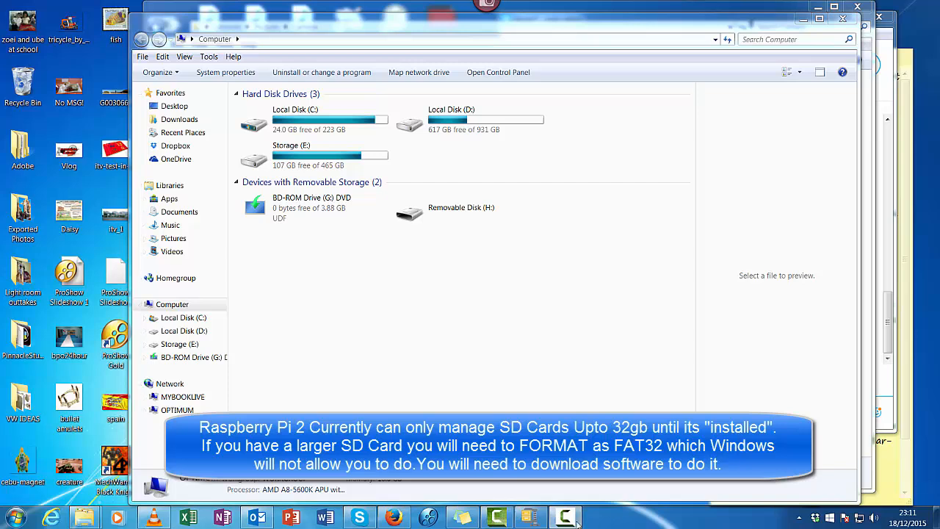
Launch SDFormatter from Start > All Programs and allow it on the UAC prompt
left_click(565, 517)
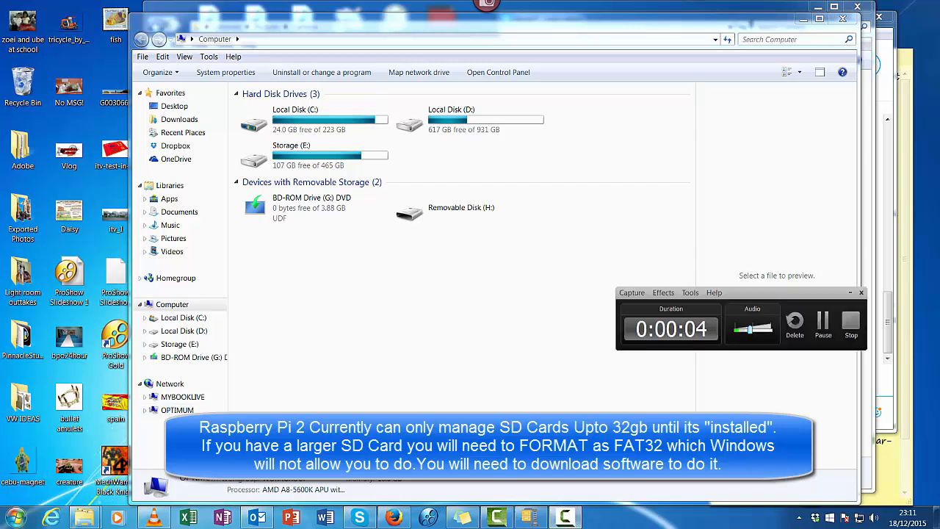
left_click(14, 517)
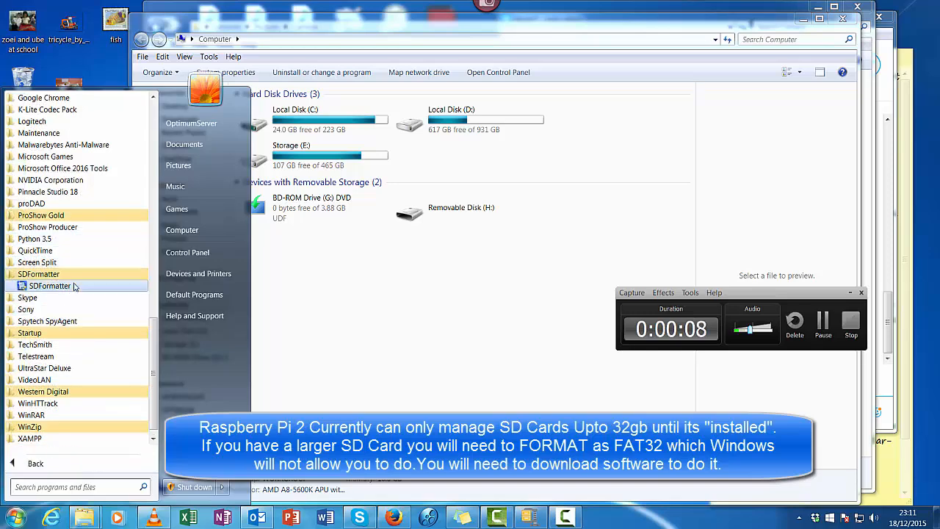
left_click(49, 286)
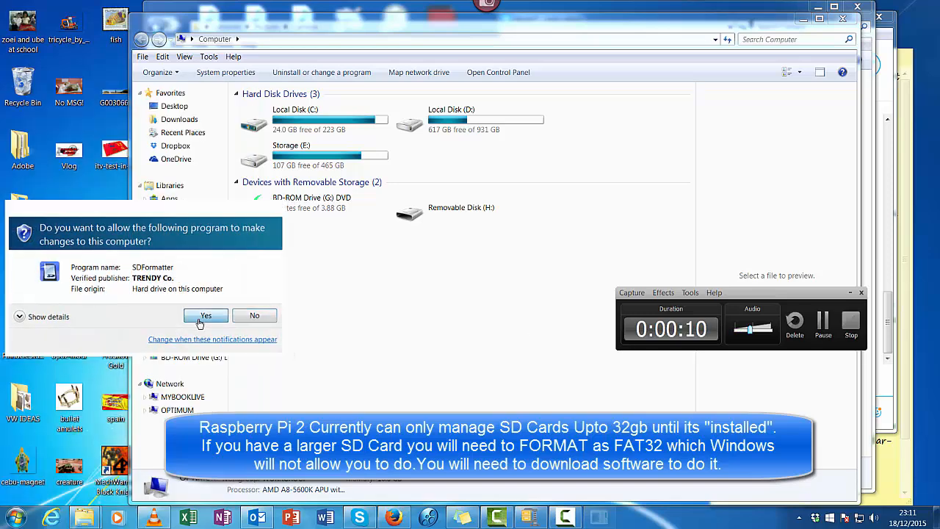
left_click(205, 315)
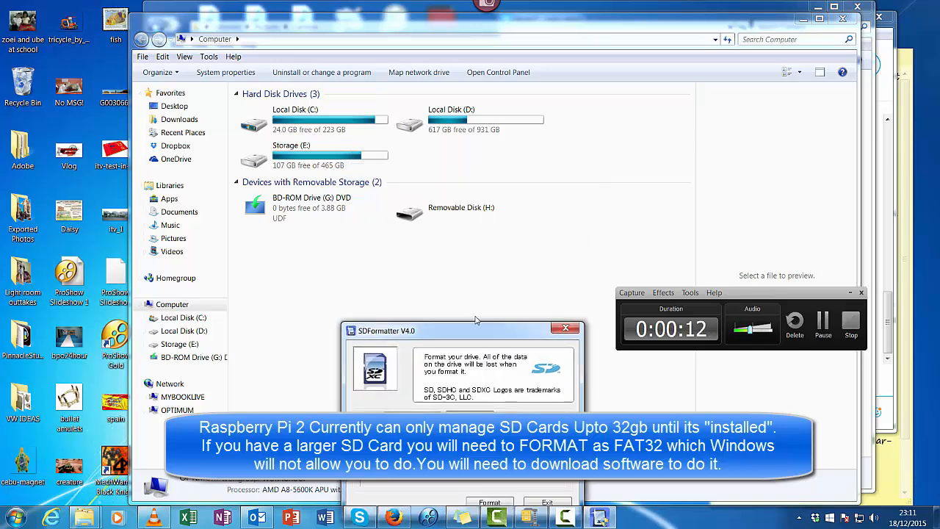
Quick-format SD card H: labelled Pi, confirming both warnings and the completion message
left_click_drag(474, 331, 483, 209)
type("Pi")
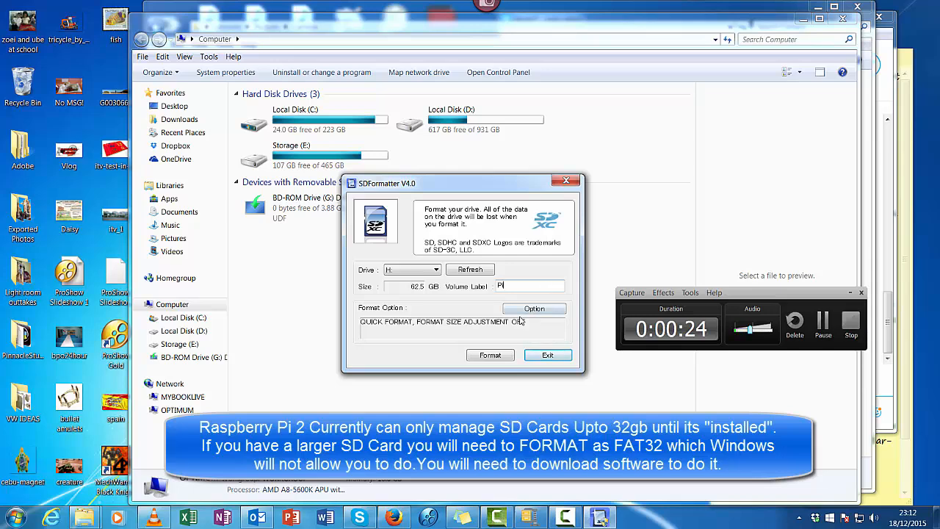
left_click(489, 355)
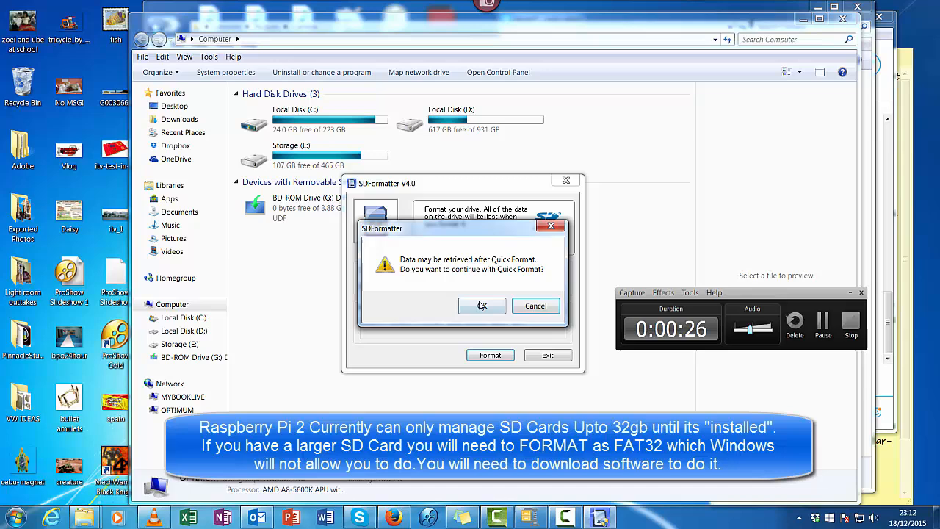
left_click(482, 305)
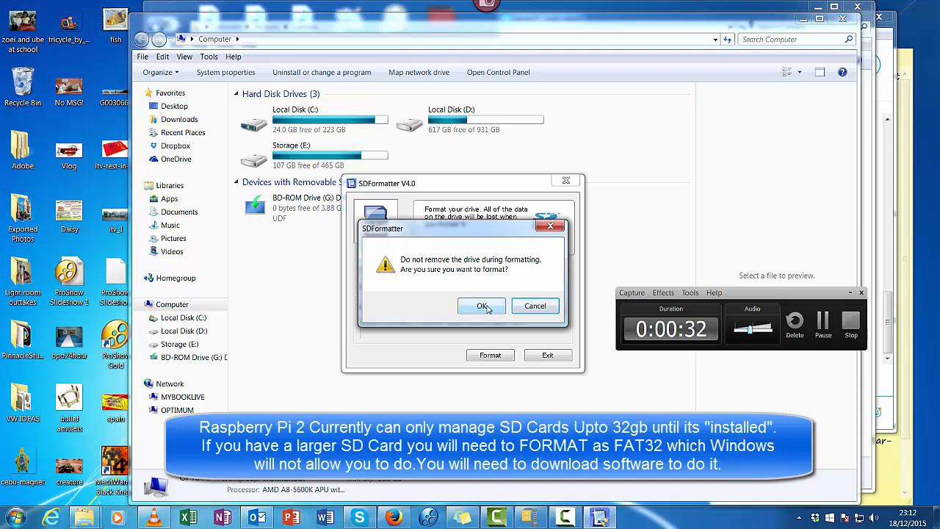
left_click(482, 306)
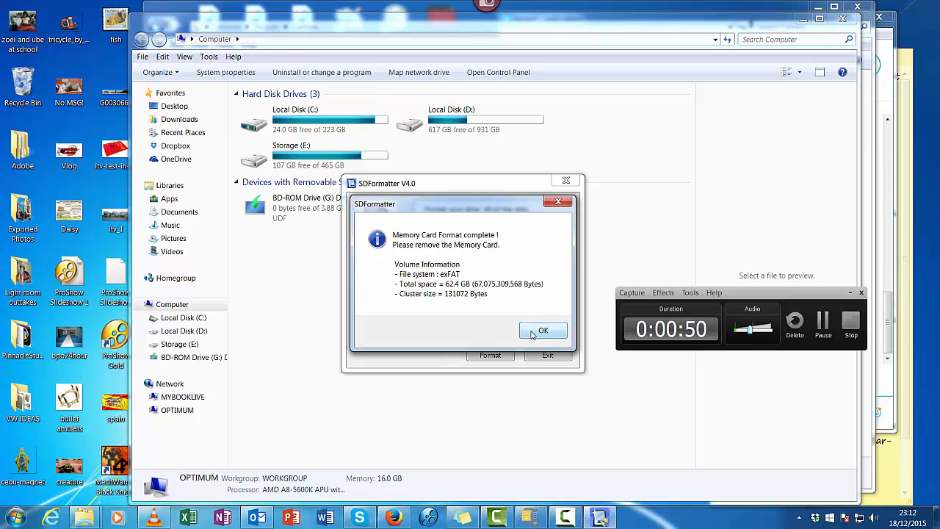
left_click(543, 329)
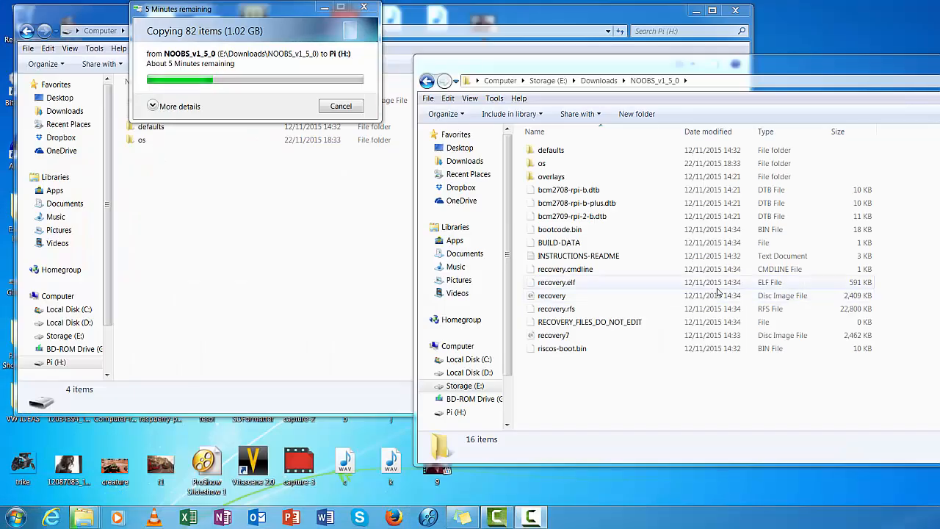
Select all 82 items in the NOOBS_v1_5_0 folder for copying to Pi (H:)
left_click(653, 80)
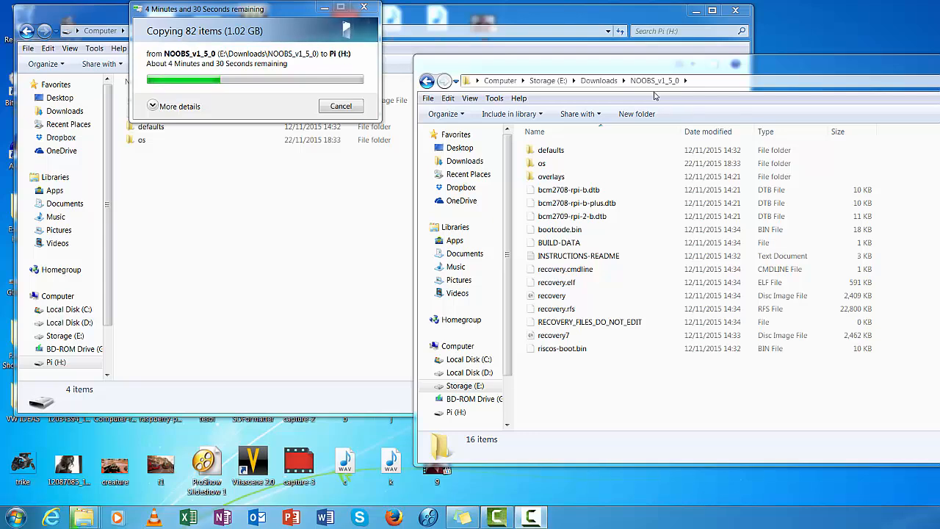
mouse_move(624, 425)
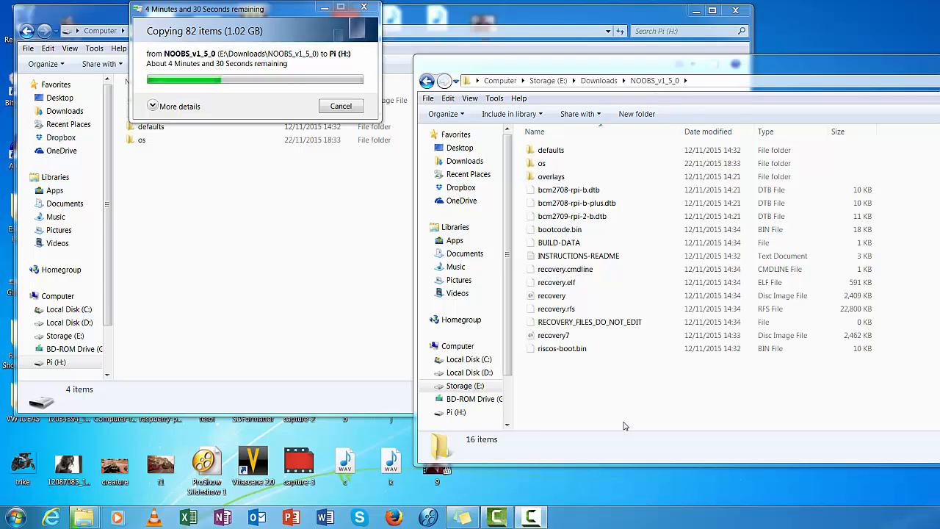
key("ctrl+a")
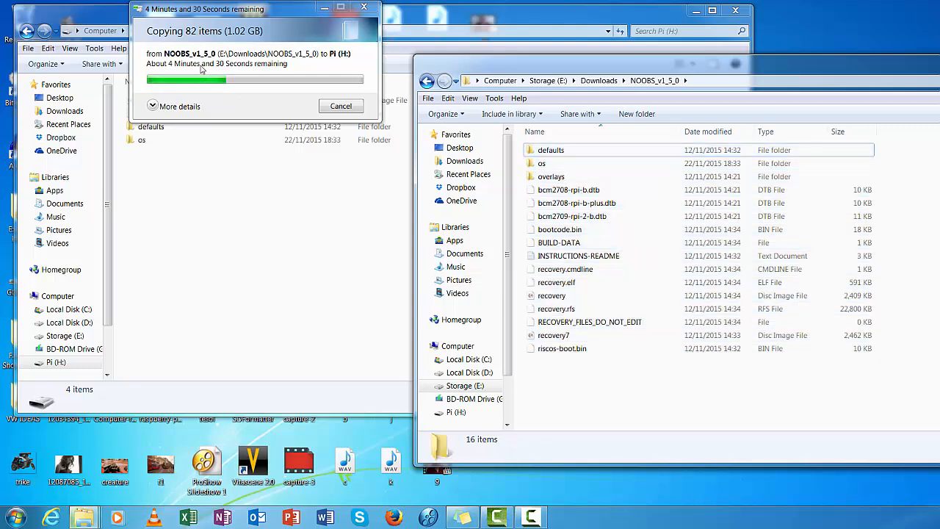
mouse_move(300, 254)
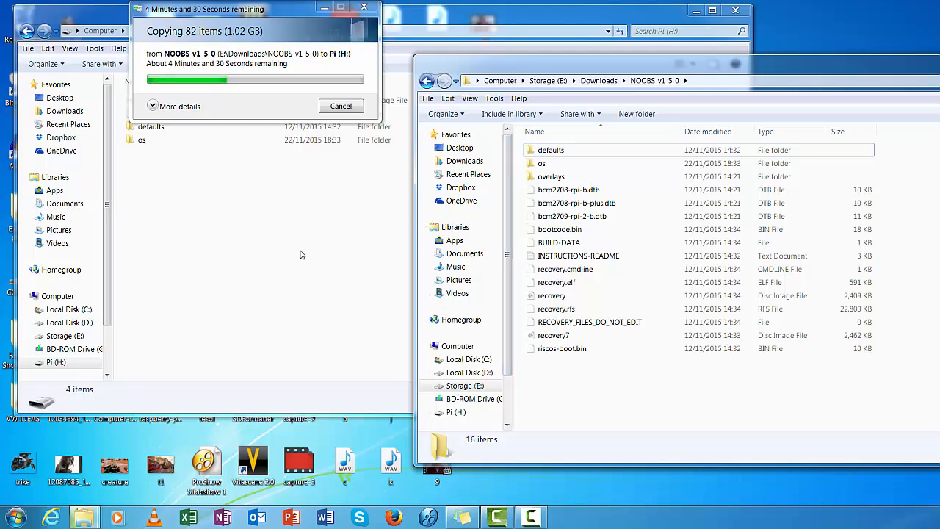
mouse_move(306, 256)
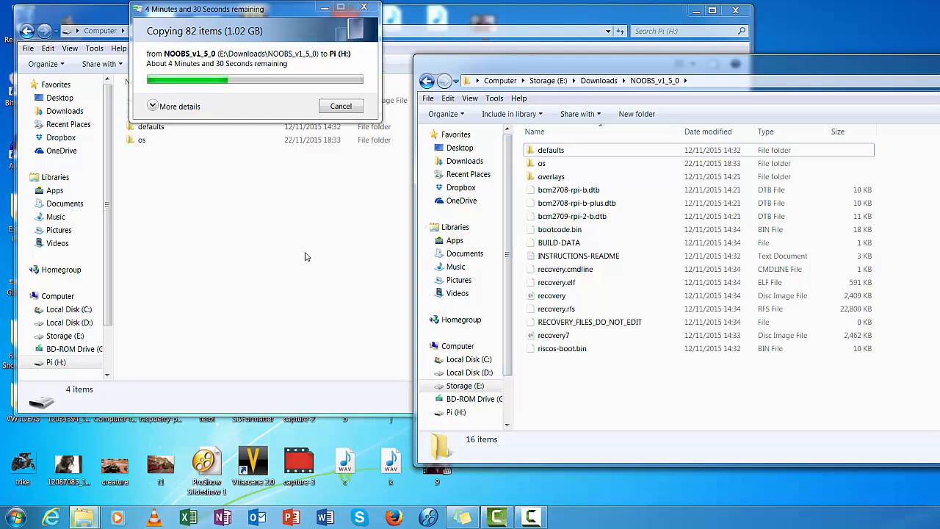